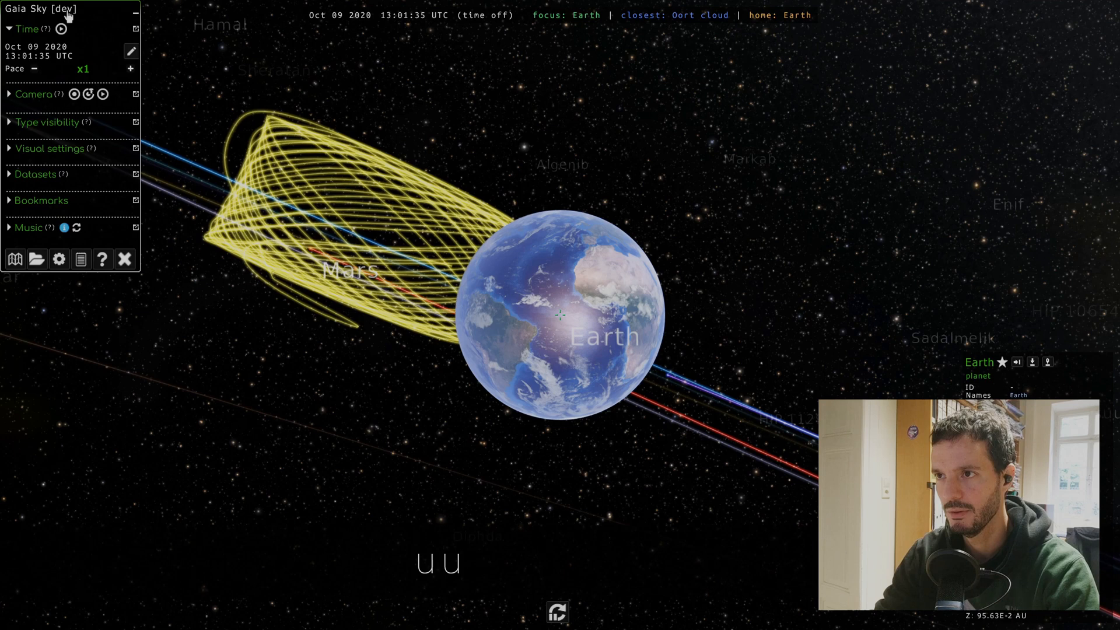
{"action": "mouse_move", "coordinate": [71, 19]}
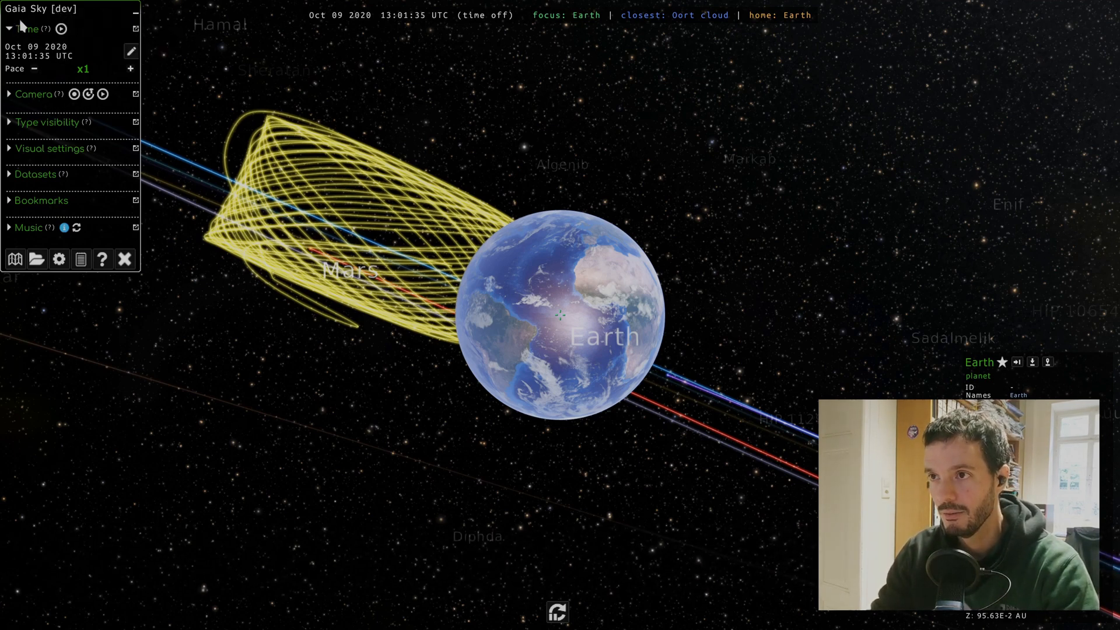
{"action": "mouse_move", "coordinate": [129, 28]}
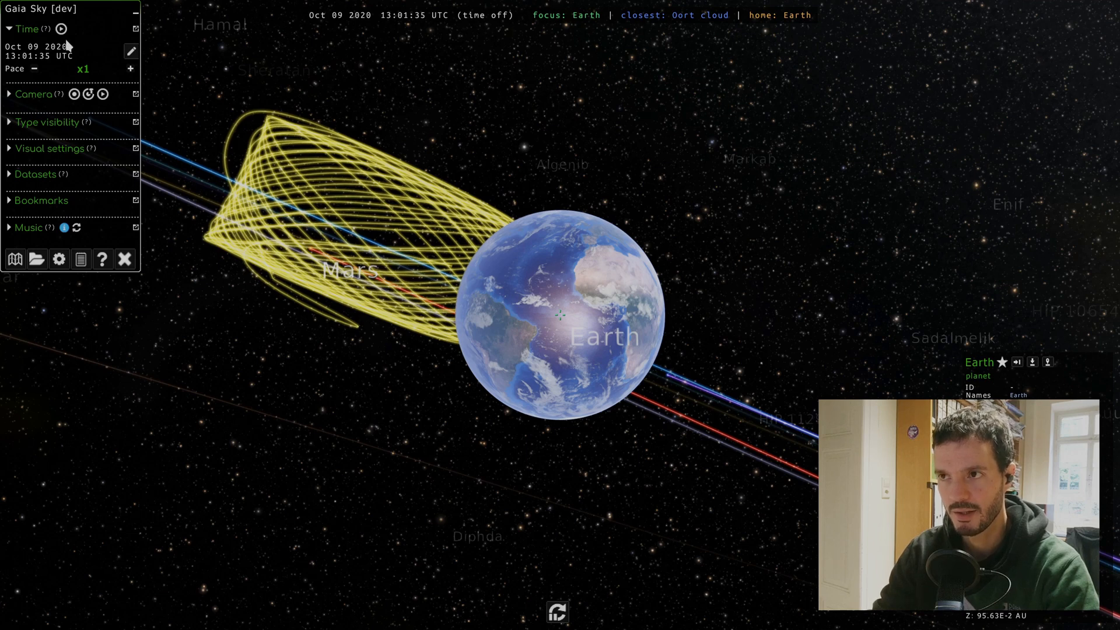
{"action": "mouse_move", "coordinate": [63, 28]}
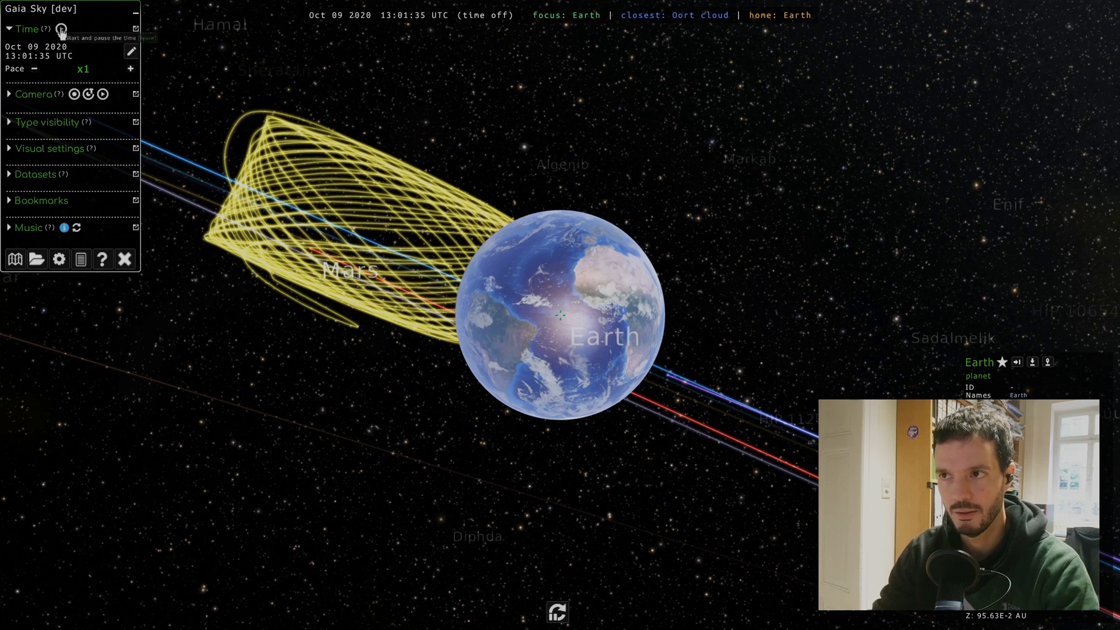
{"action": "mouse_move", "coordinate": [58, 28]}
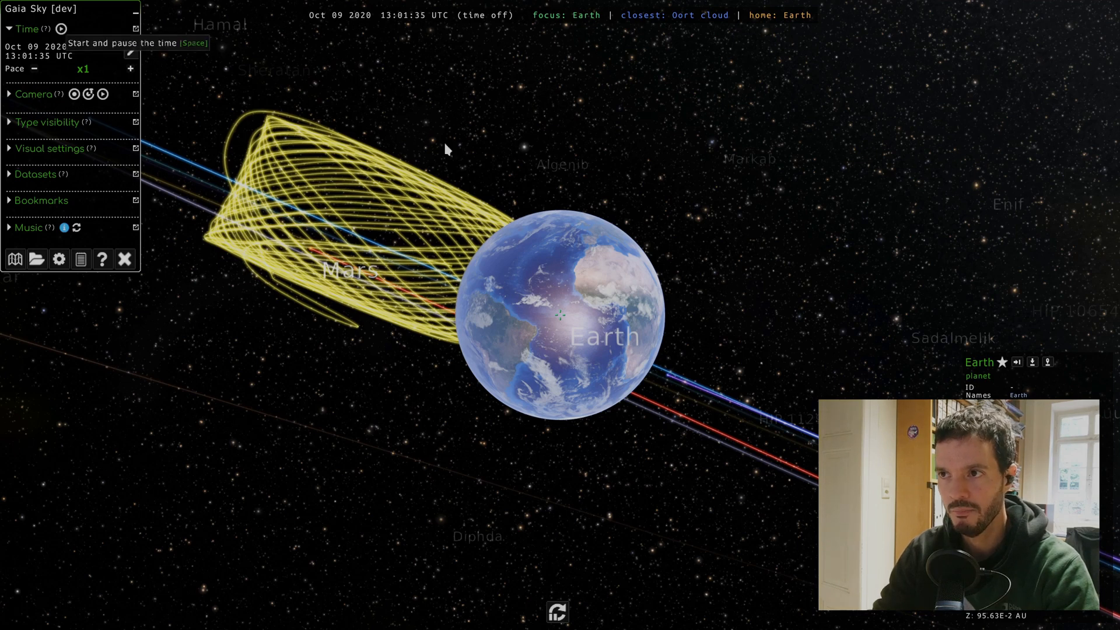
Start the simulation clock and raise the time pace in doubling steps, then ease it back.
{"action": "left_click", "coordinate": [66, 28]}
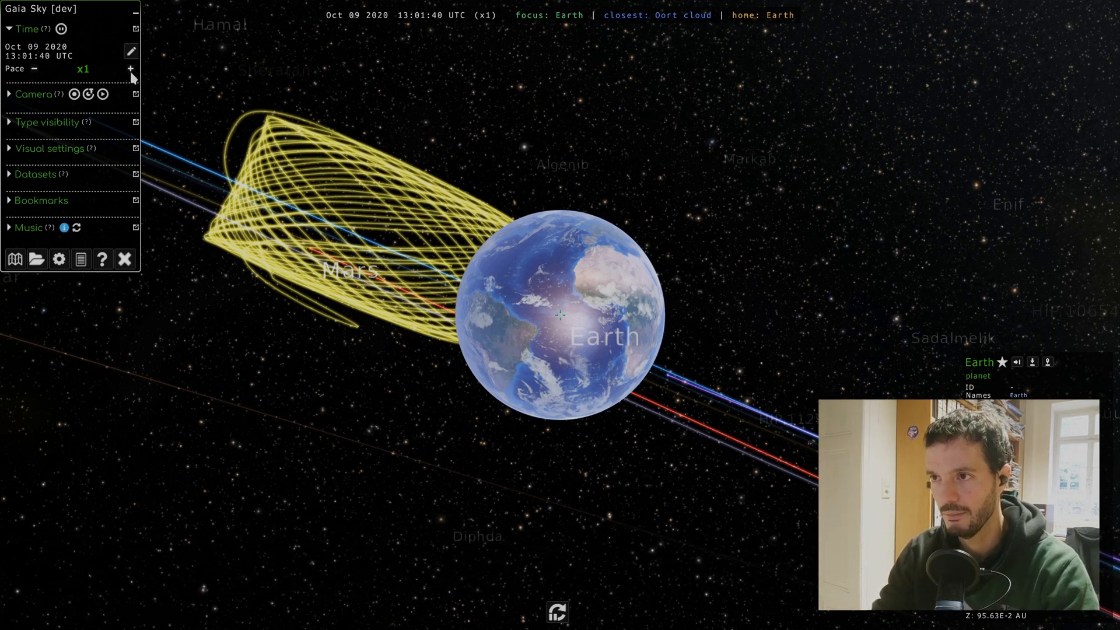
{"action": "mouse_move", "coordinate": [131, 72]}
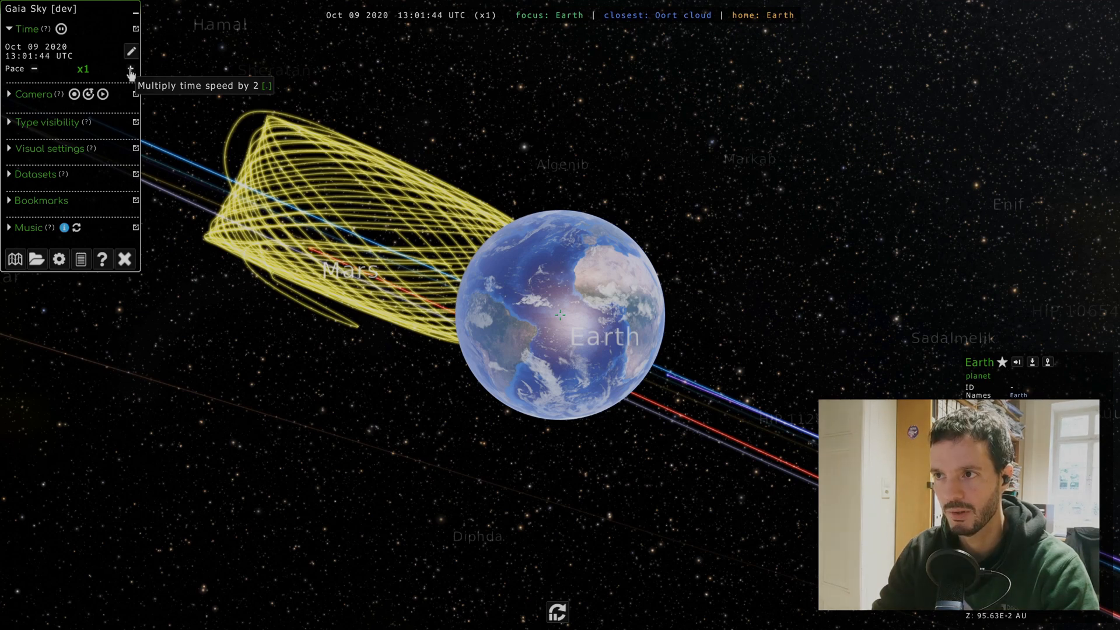
{"action": "left_click", "coordinate": [131, 70]}
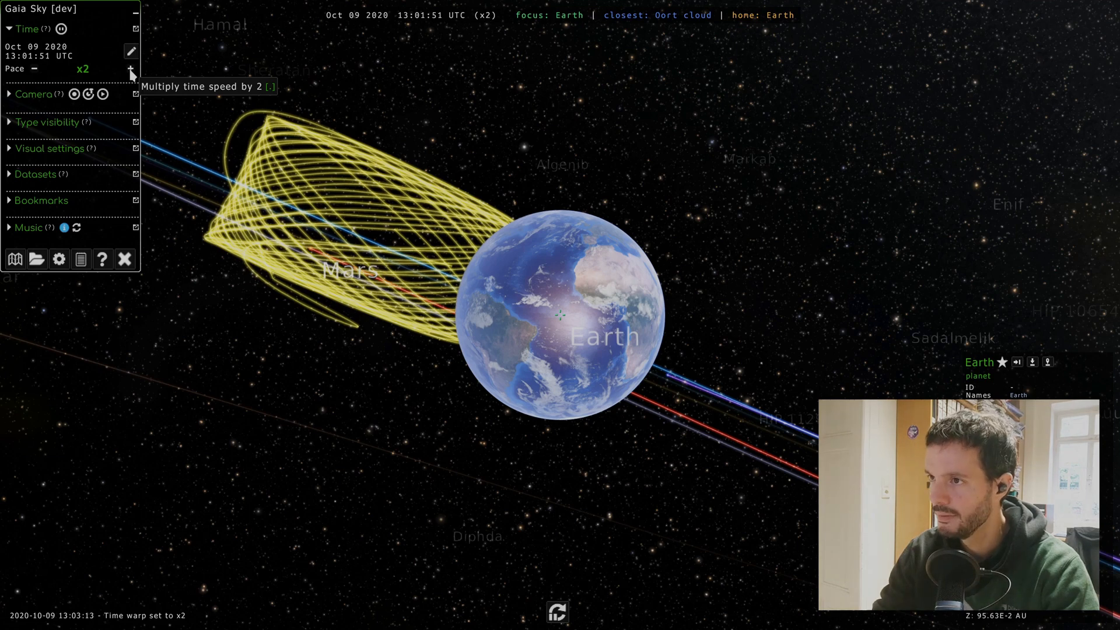
{"action": "left_click", "coordinate": [130, 70]}
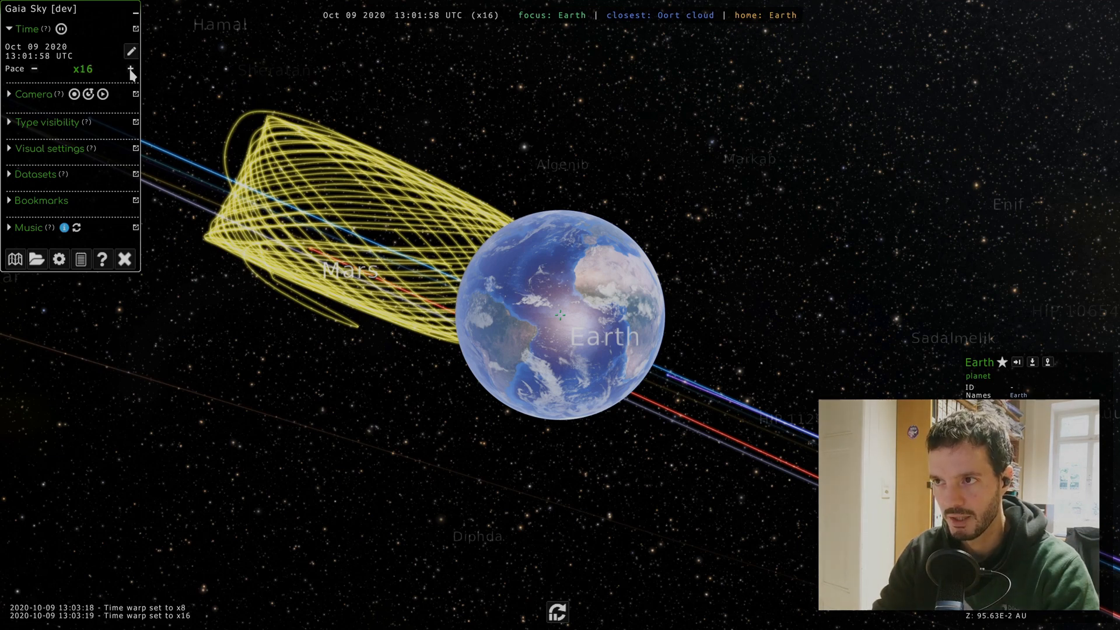
{"action": "left_click", "coordinate": [132, 70]}
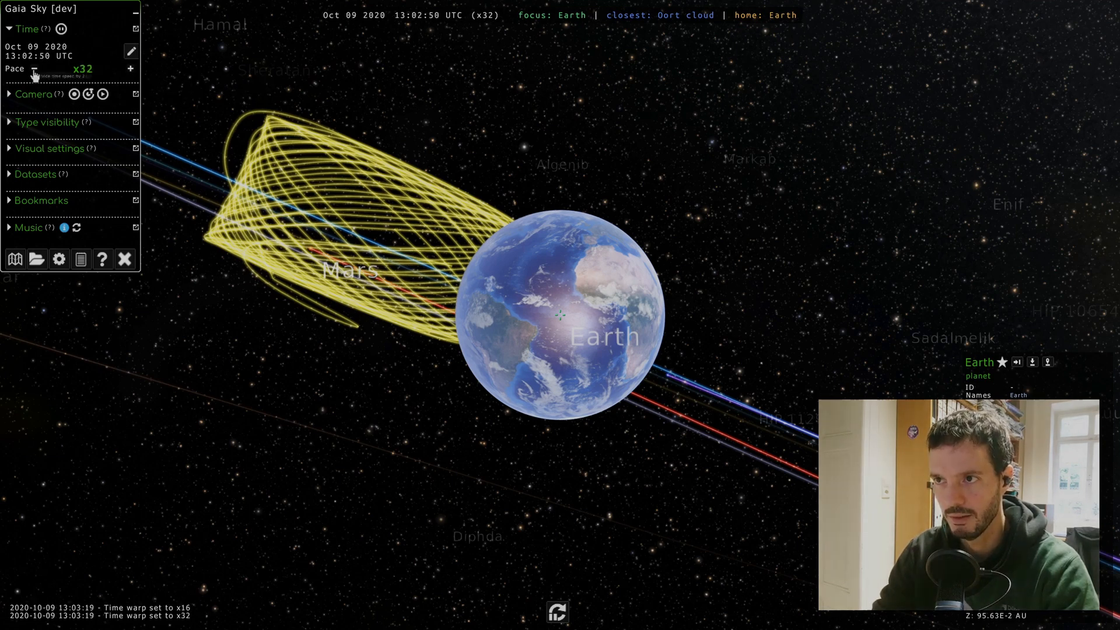
{"action": "left_click", "coordinate": [34, 69]}
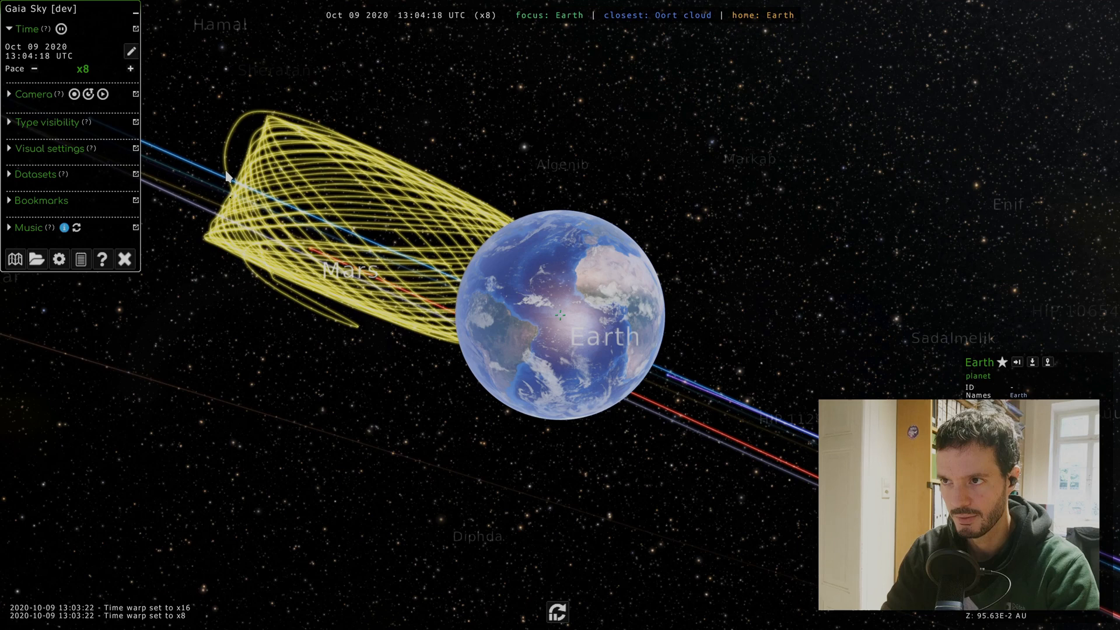
Push the pace up to x8192, bring it back down and pause at 12 Oct 2020.
{"action": "left_click", "coordinate": [38, 70]}
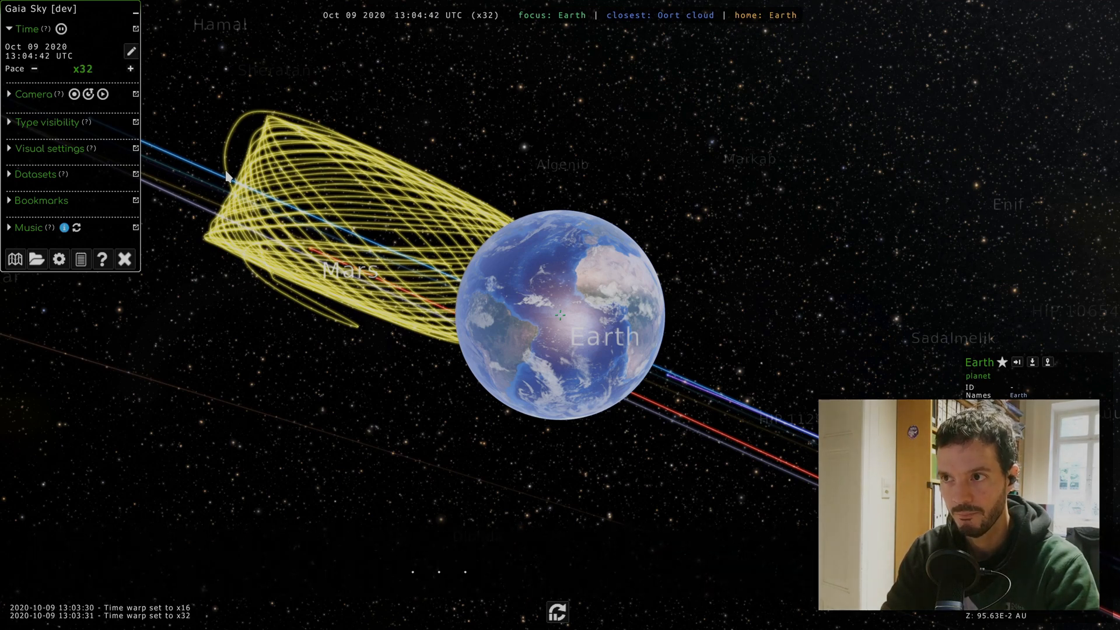
{"action": "left_click", "coordinate": [131, 69]}
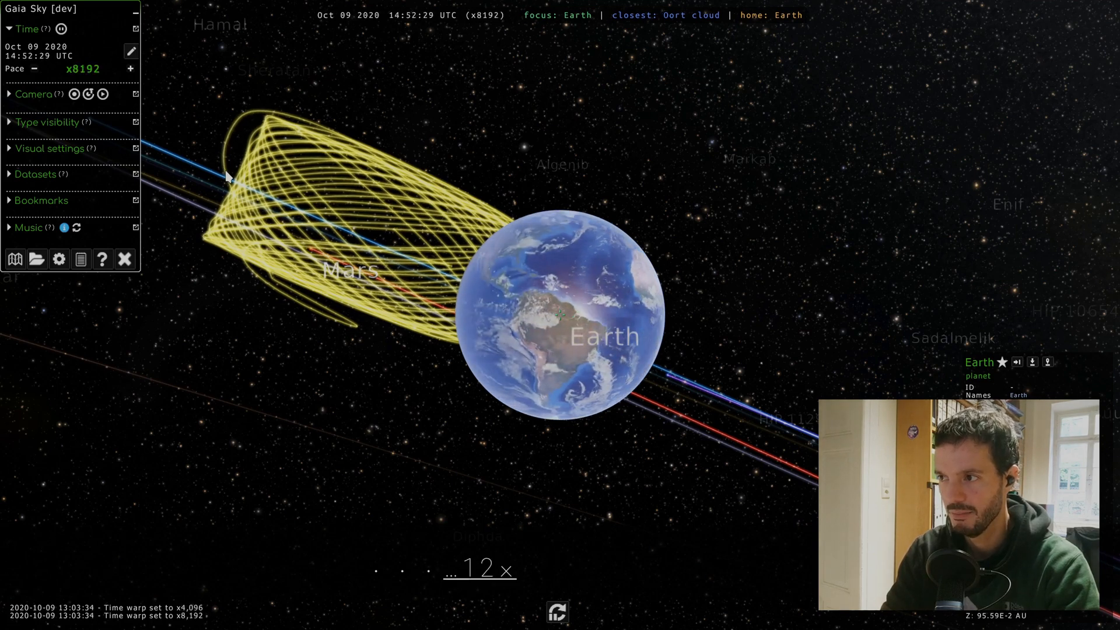
{"action": "left_click", "coordinate": [131, 69]}
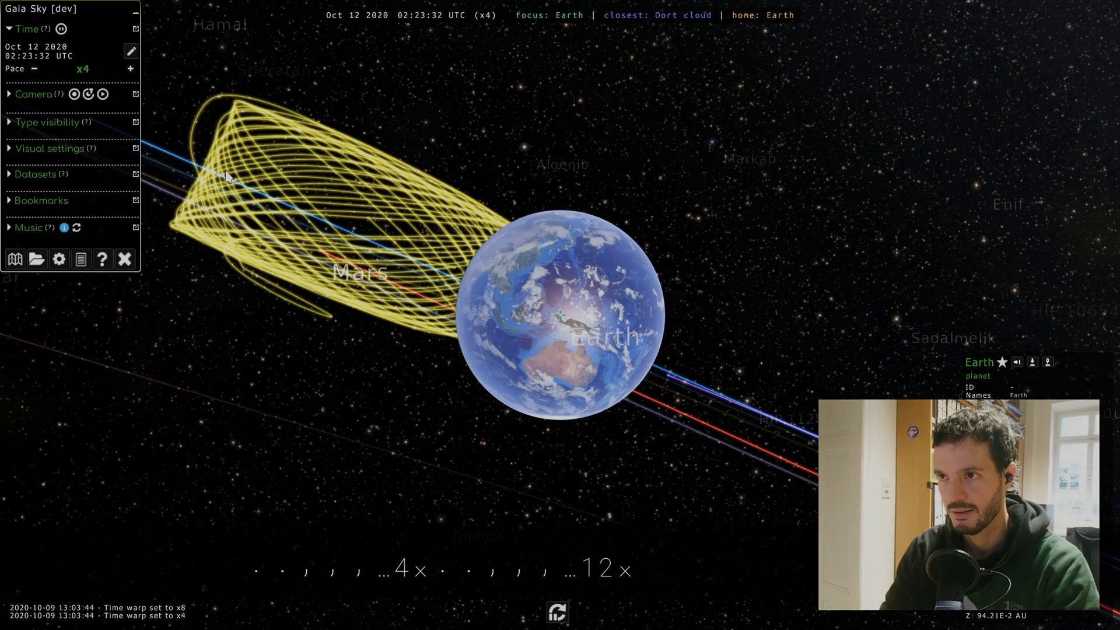
{"action": "left_click", "coordinate": [60, 28]}
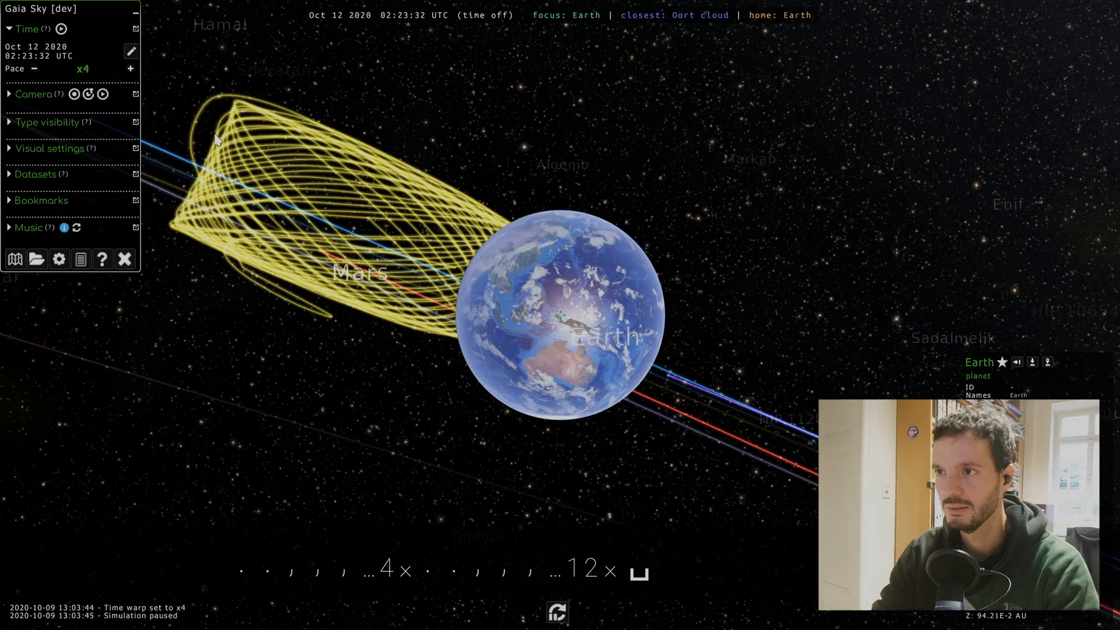
Reset the simulation date to the current time, 9 Oct 2020, via the date picker.
{"action": "left_click", "coordinate": [131, 51]}
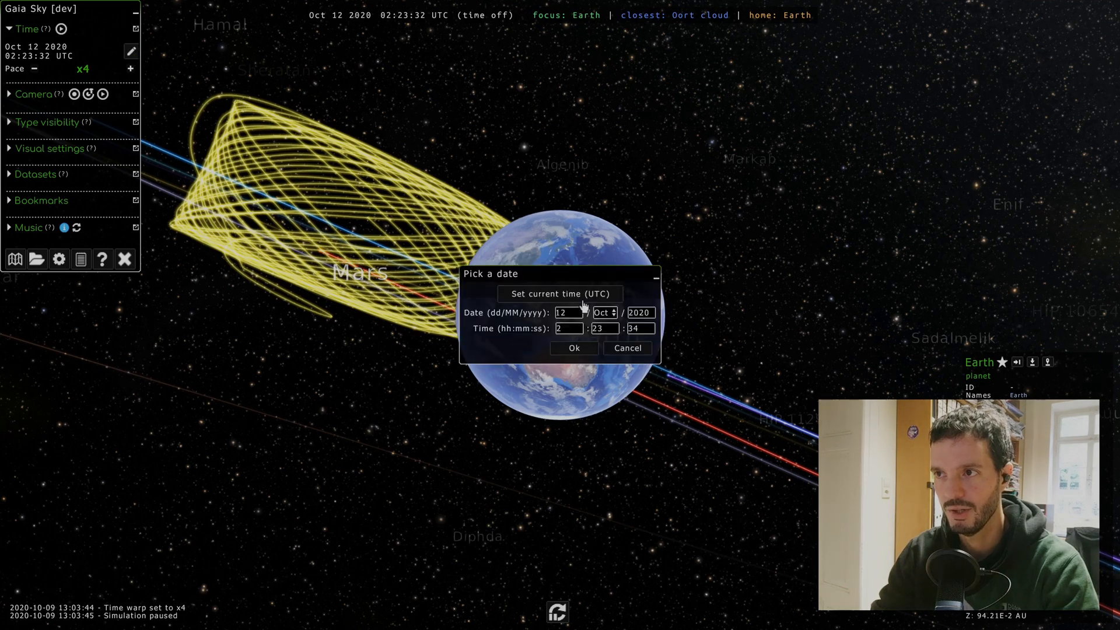
{"action": "mouse_move", "coordinate": [579, 298]}
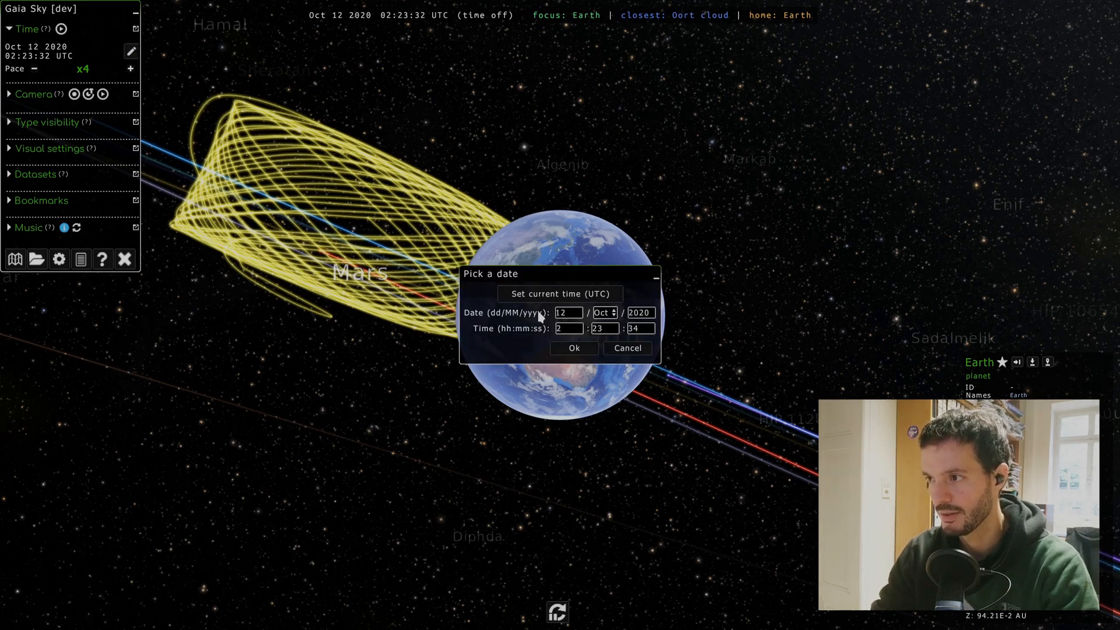
{"action": "mouse_move", "coordinate": [599, 344]}
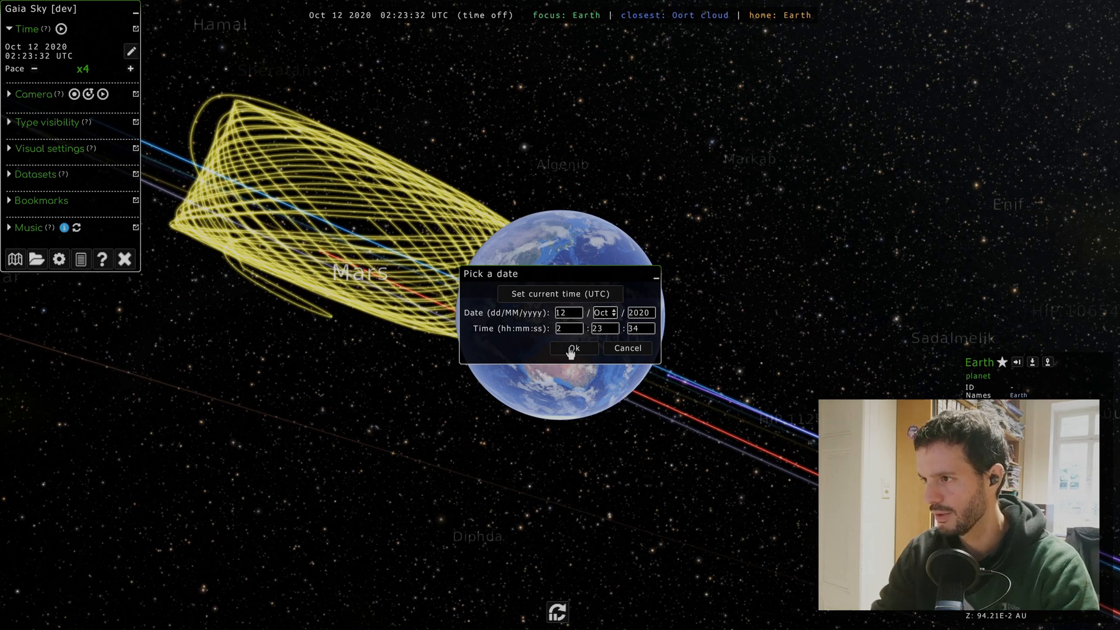
{"action": "mouse_move", "coordinate": [535, 302]}
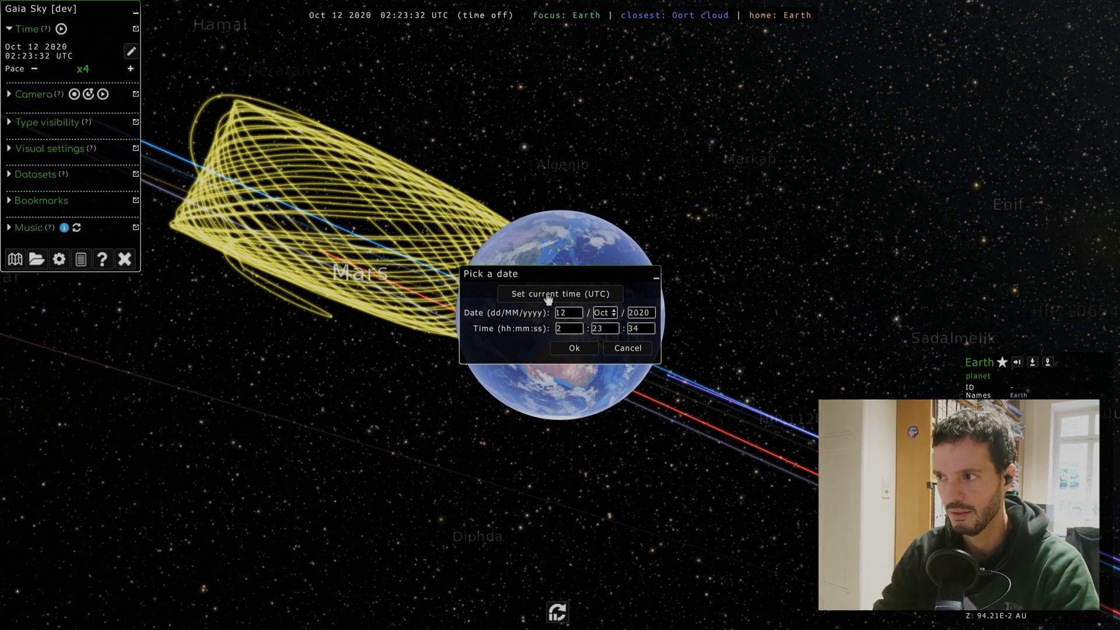
{"action": "left_click", "coordinate": [574, 347]}
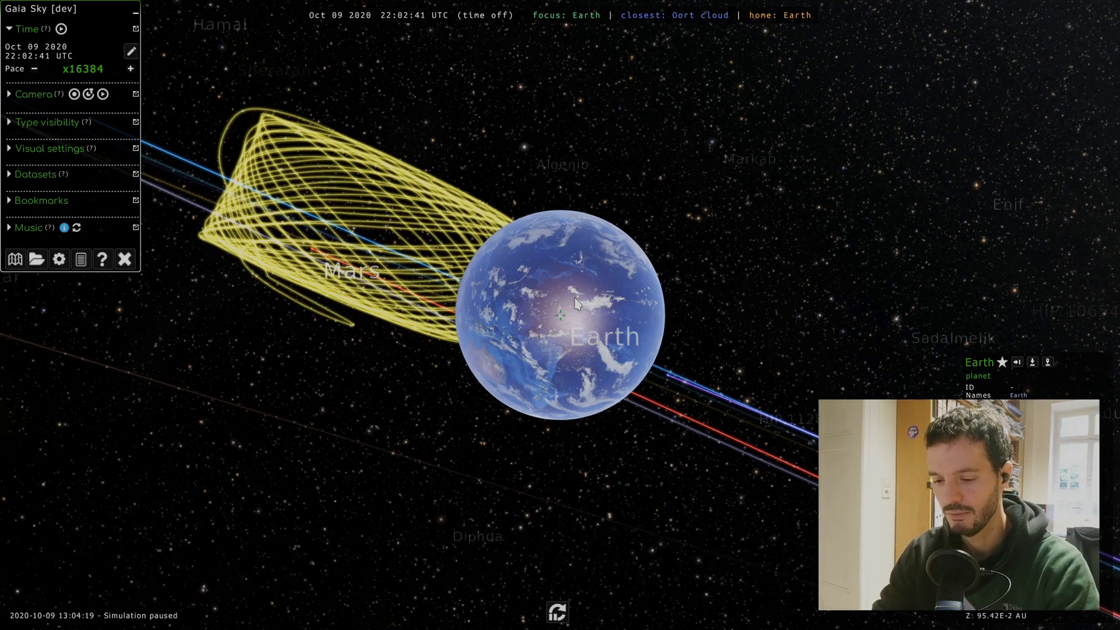
Return the clock to the present moment with Ctrl+R and collapse the Time pane.
{"action": "key", "text": "ctrl+r"}
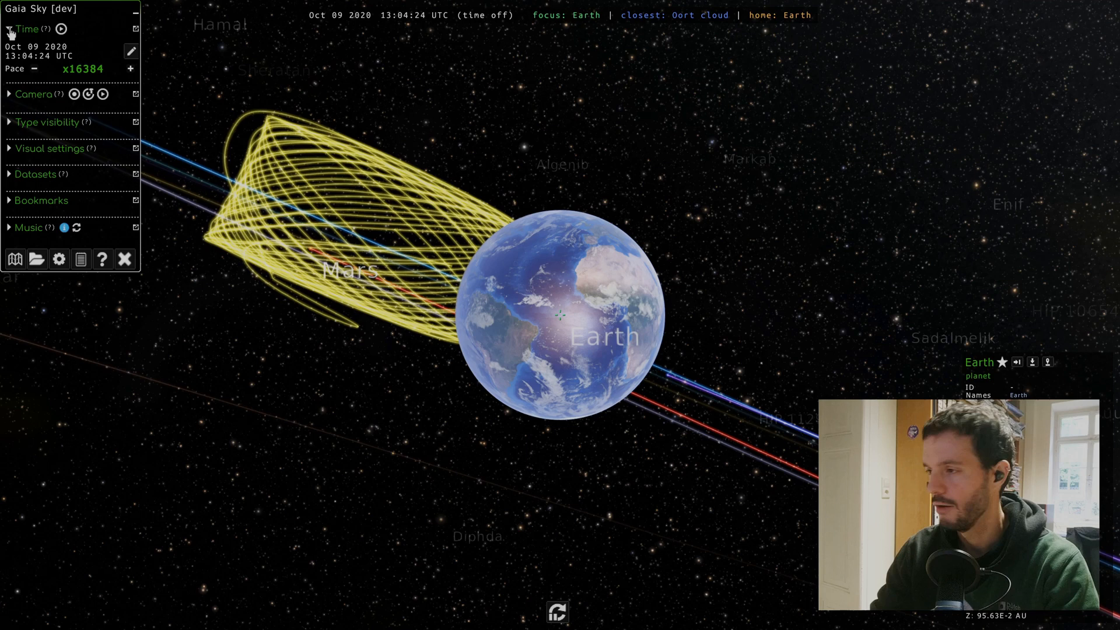
{"action": "left_click", "coordinate": [21, 28]}
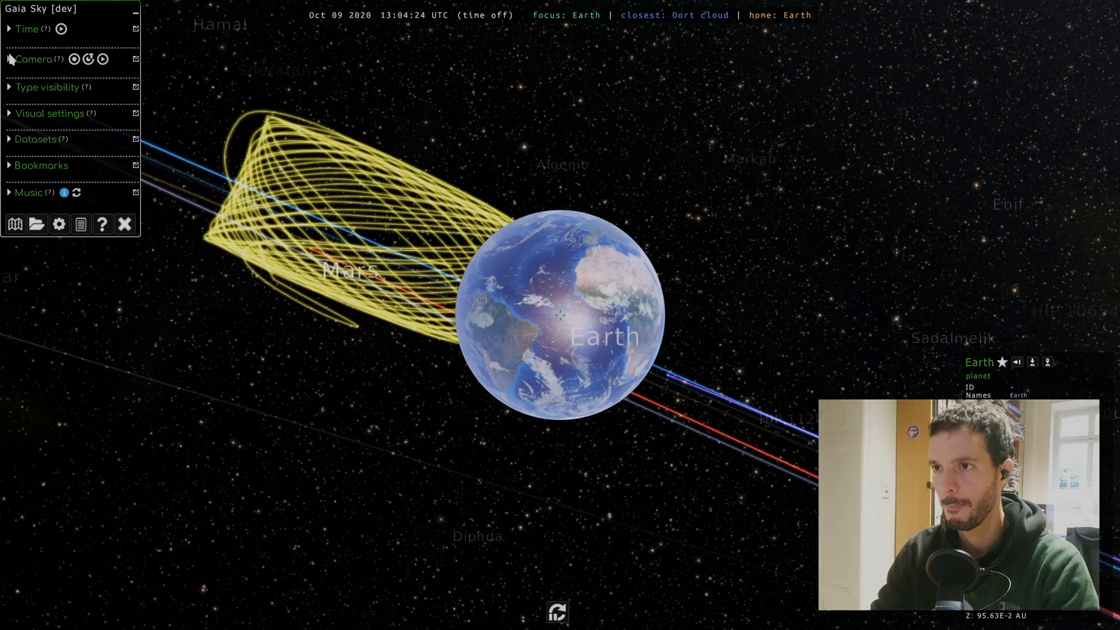
Expand the Camera pane showing Focus mode, no speed limit and 54° field of view.
{"action": "left_click", "coordinate": [27, 58]}
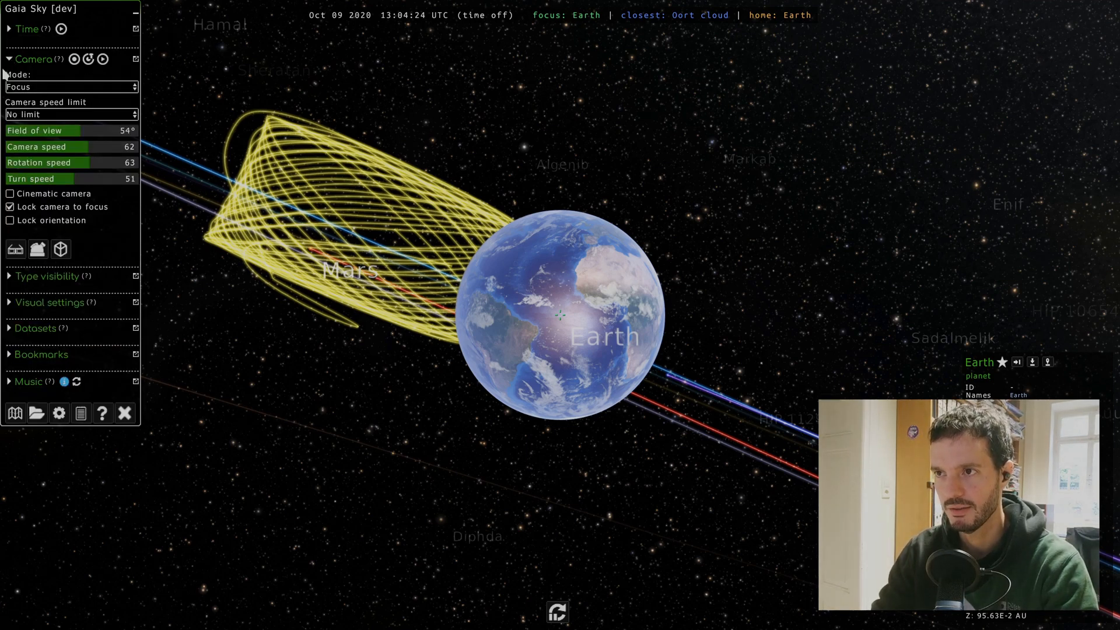
{"action": "left_click", "coordinate": [7, 59]}
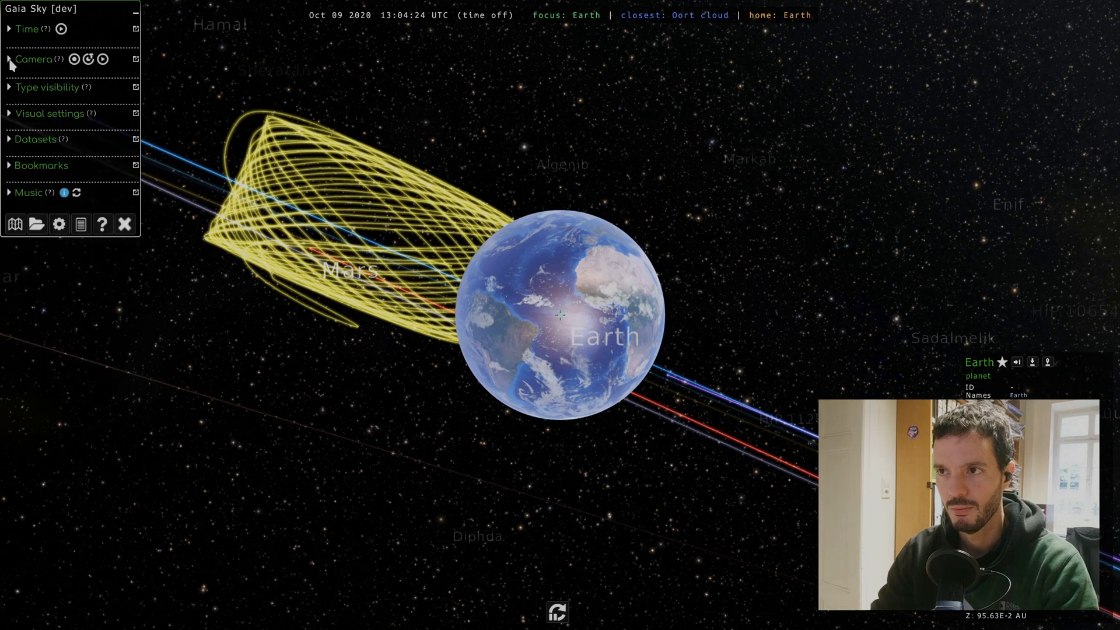
{"action": "left_click", "coordinate": [28, 59]}
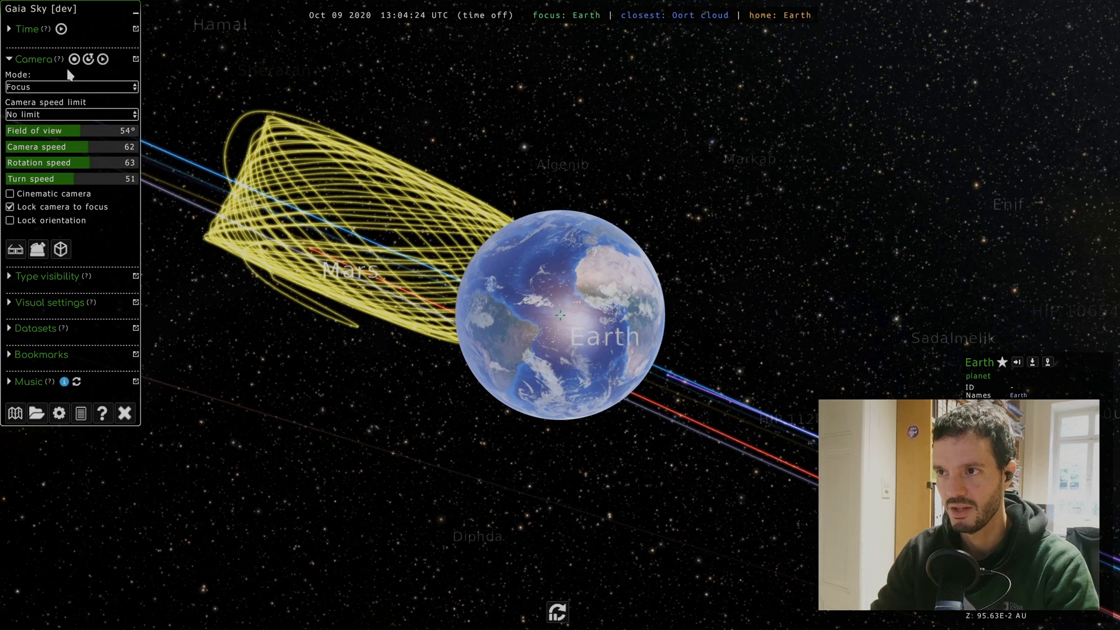
{"action": "mouse_move", "coordinate": [68, 61]}
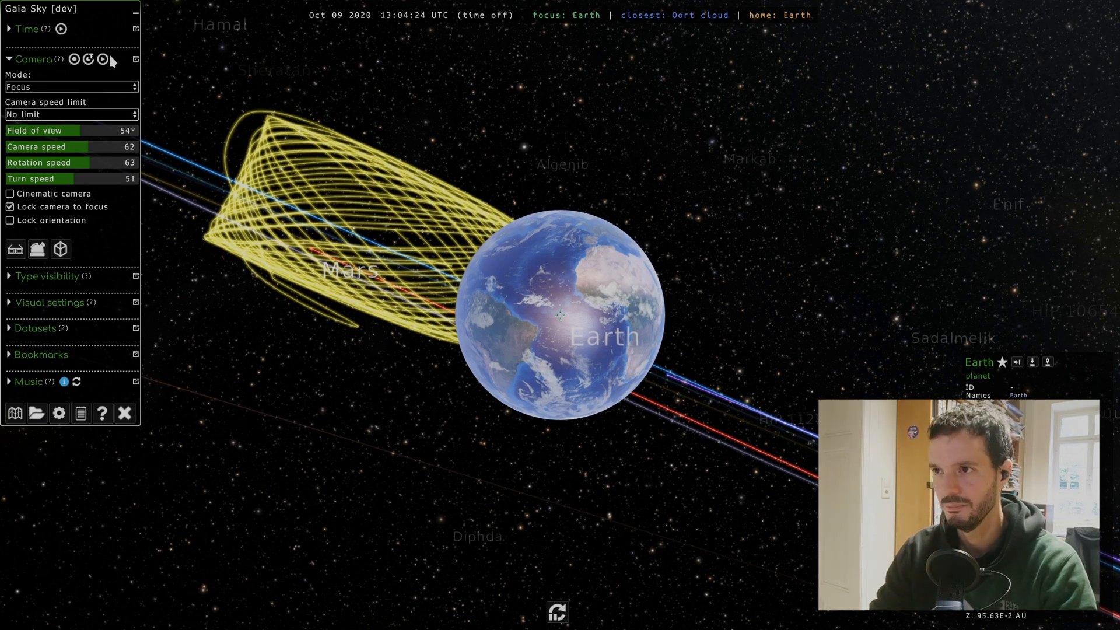
{"action": "mouse_move", "coordinate": [168, 193]}
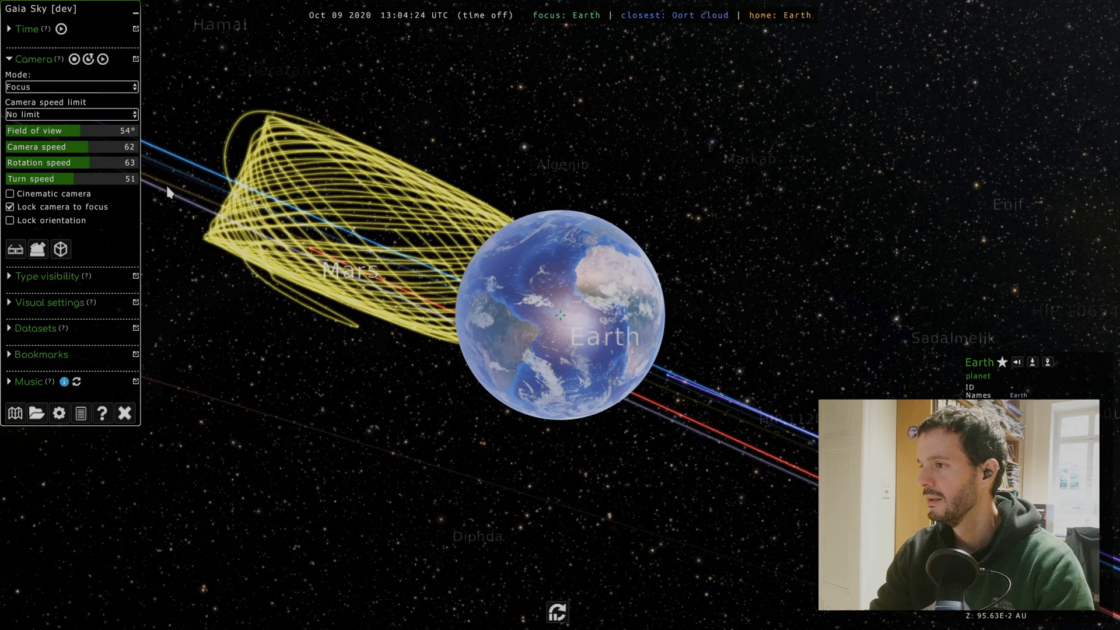
{"action": "mouse_move", "coordinate": [74, 159]}
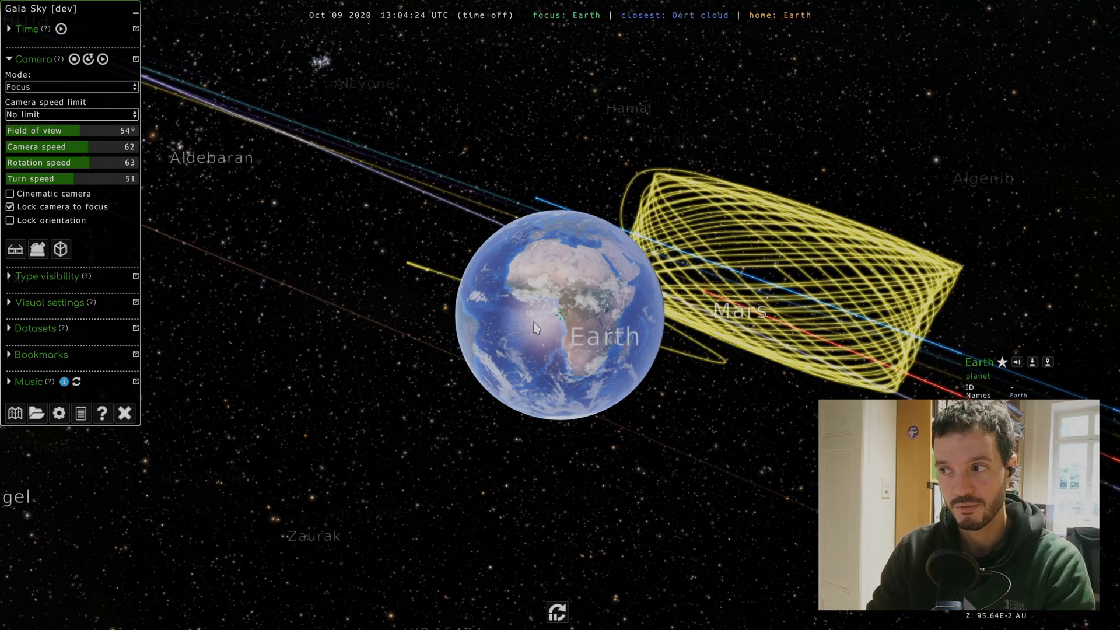
{"action": "mouse_move", "coordinate": [433, 331]}
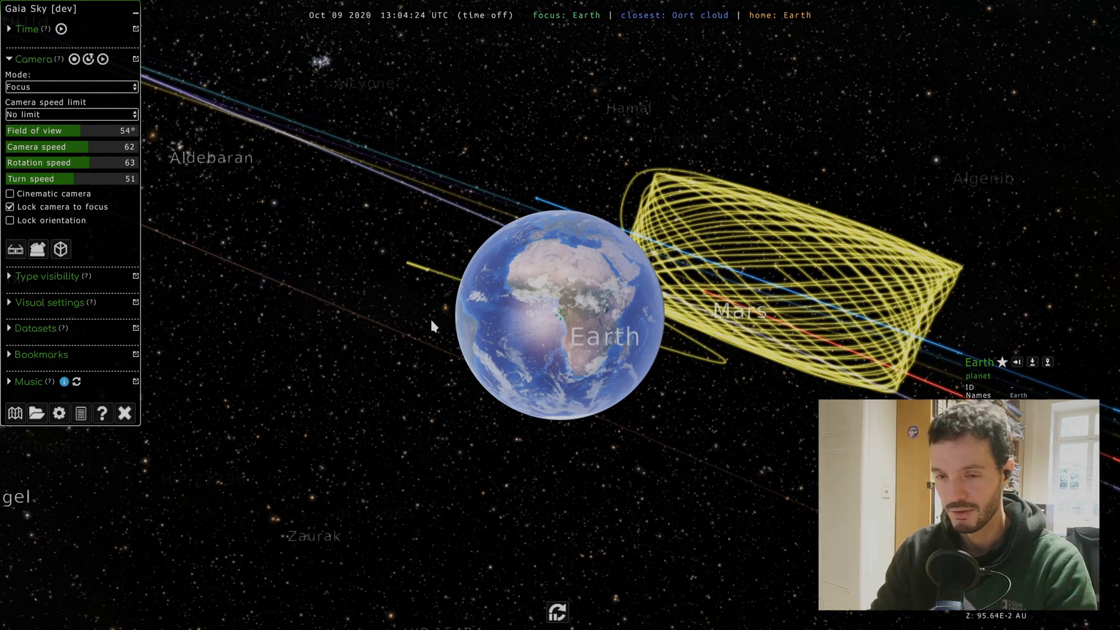
{"action": "mouse_move", "coordinate": [695, 341]}
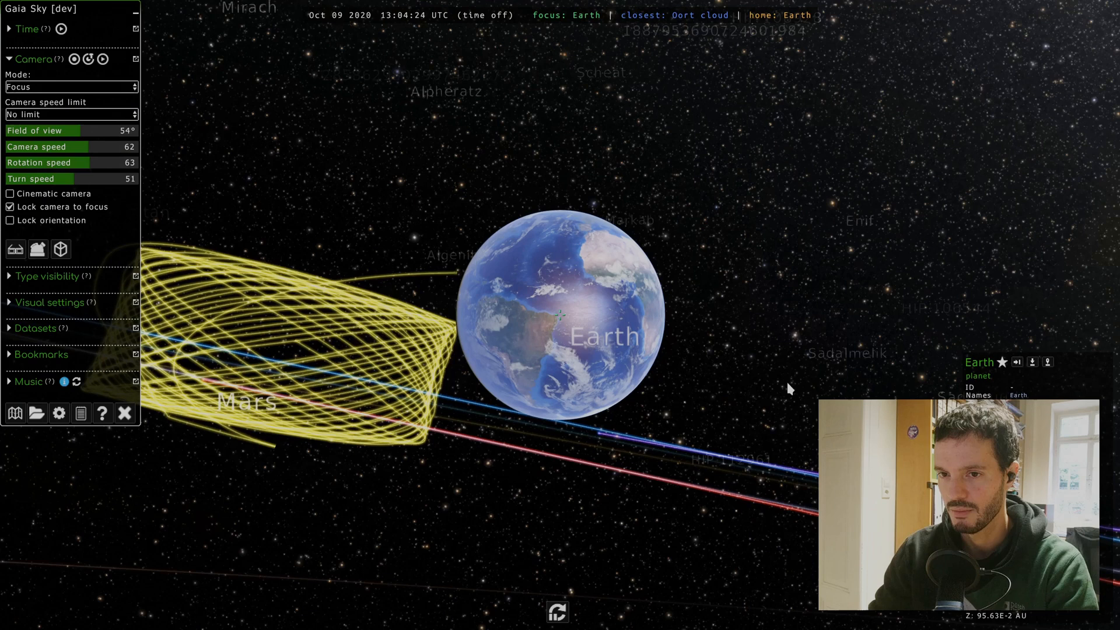
{"action": "mouse_move", "coordinate": [779, 356]}
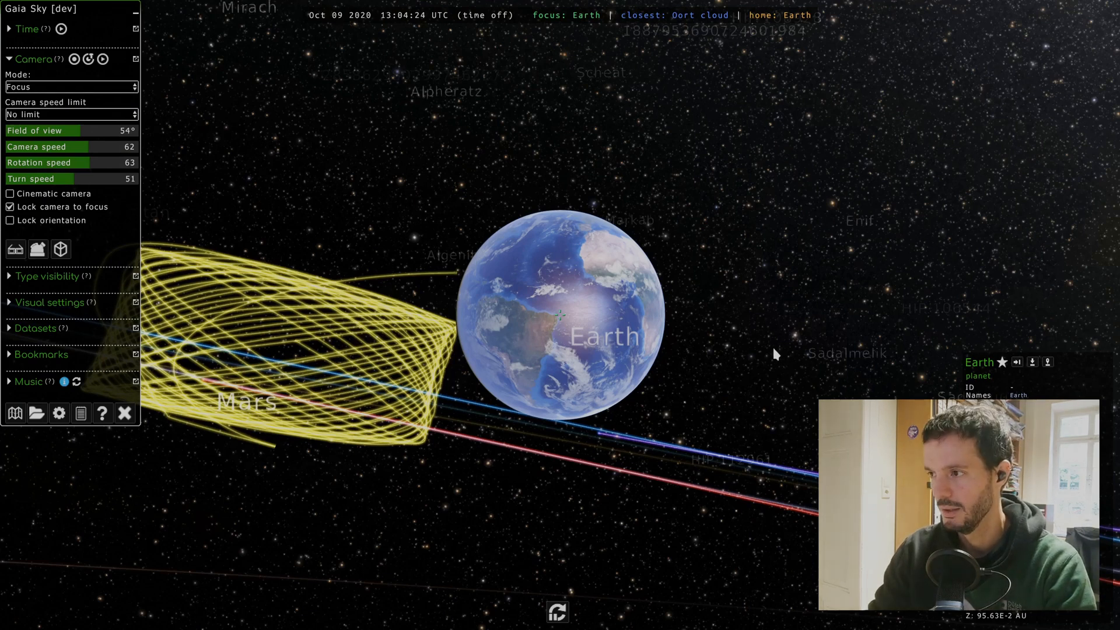
{"action": "mouse_move", "coordinate": [919, 329]}
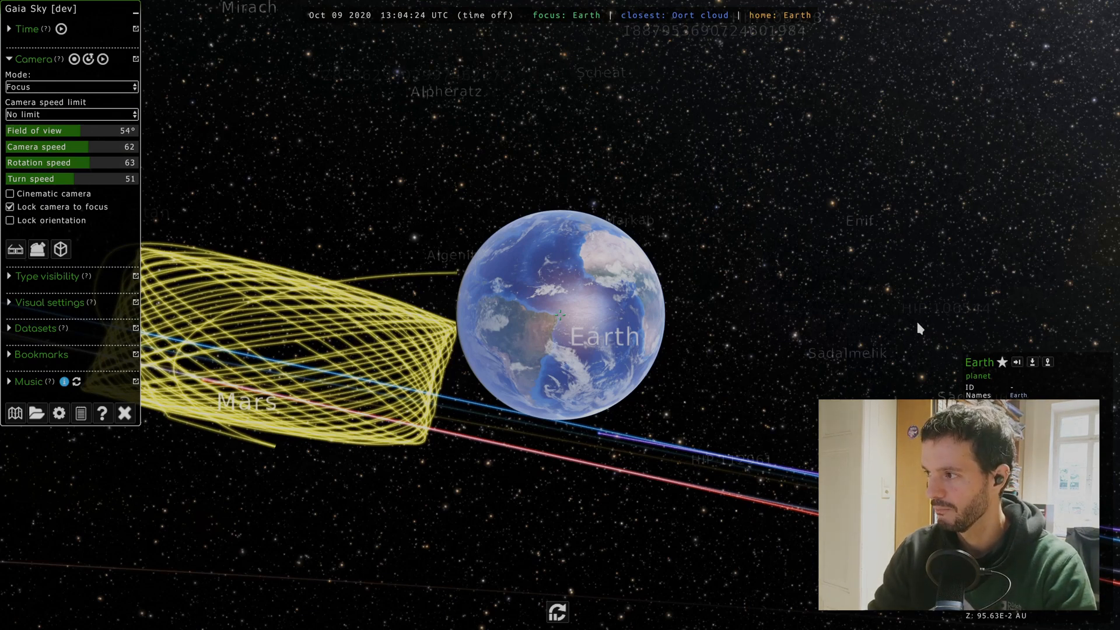
{"action": "mouse_move", "coordinate": [1025, 339]}
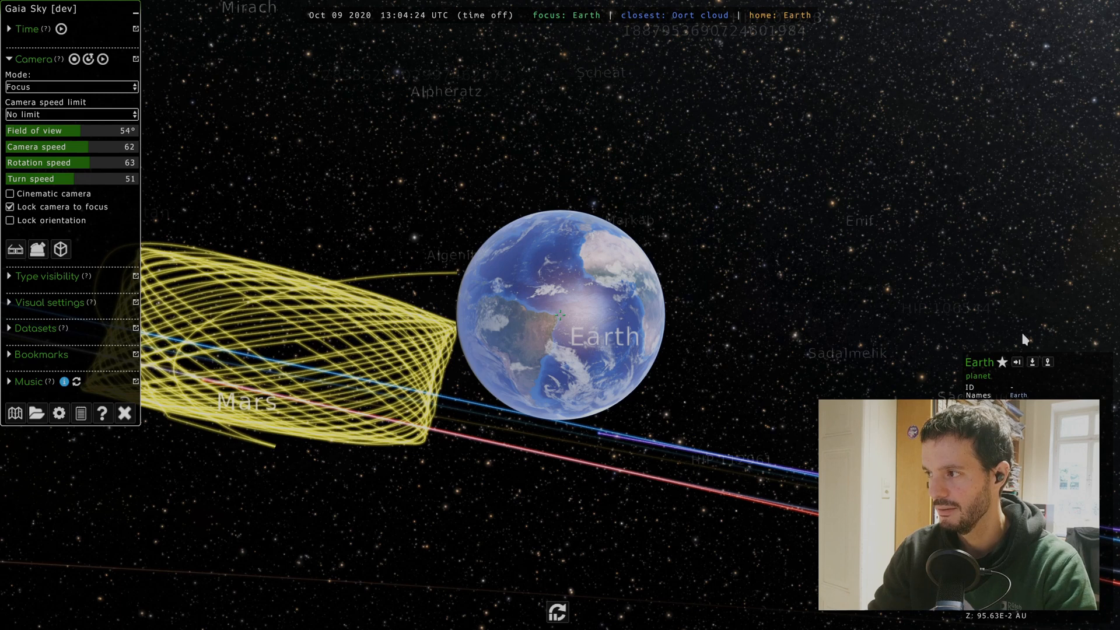
{"action": "mouse_move", "coordinate": [957, 363]}
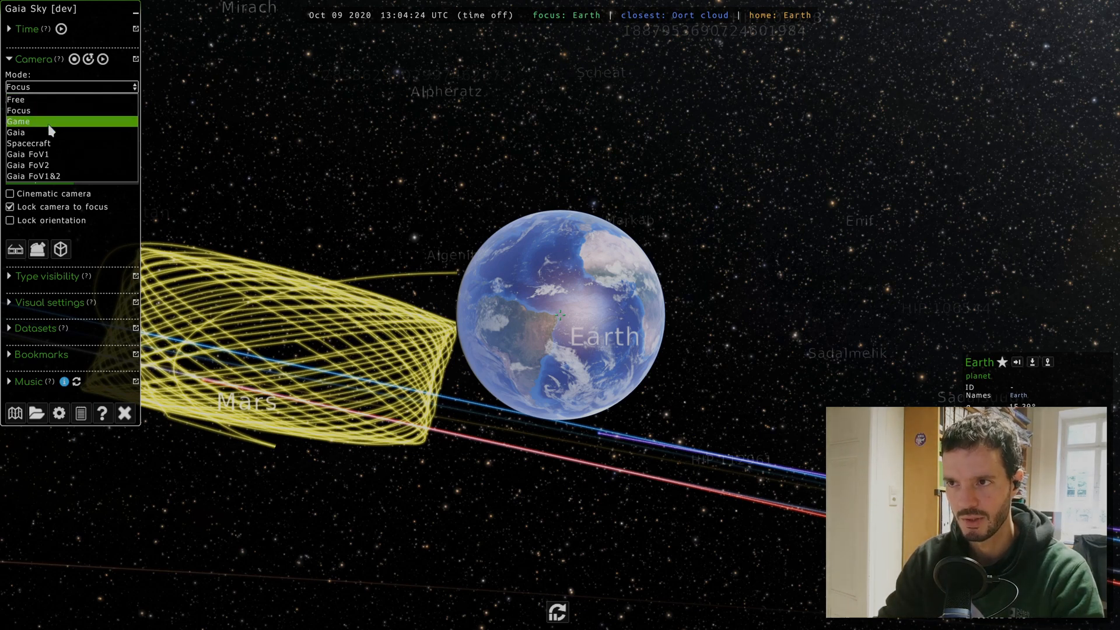
{"action": "mouse_move", "coordinate": [49, 140]}
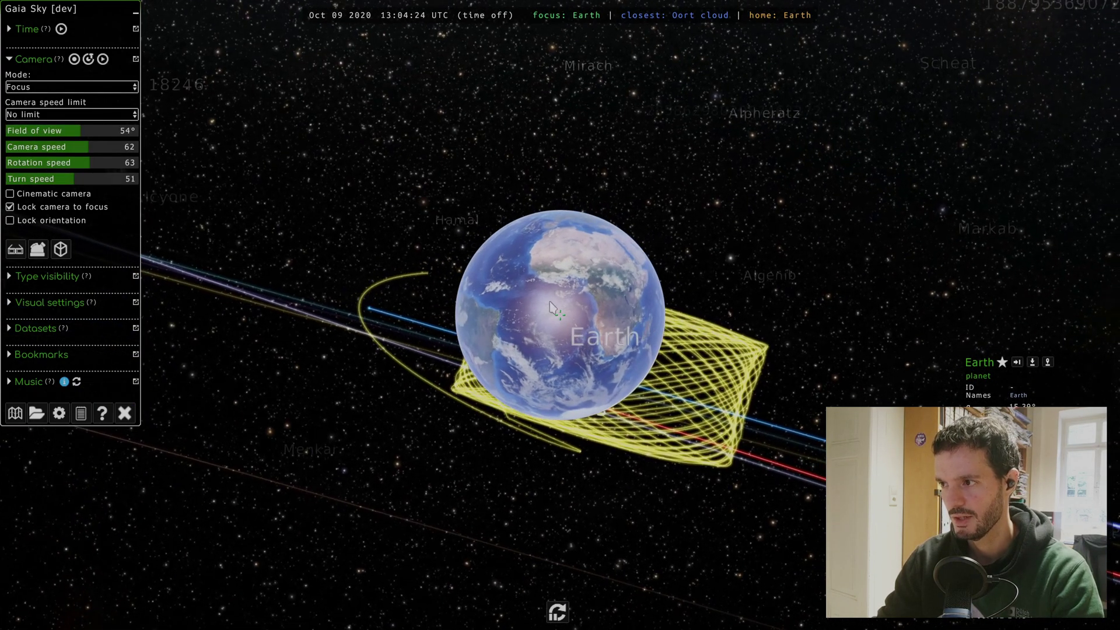
Reselect Focus in the camera mode list so the camera stays on Earth.
{"action": "left_click", "coordinate": [71, 86]}
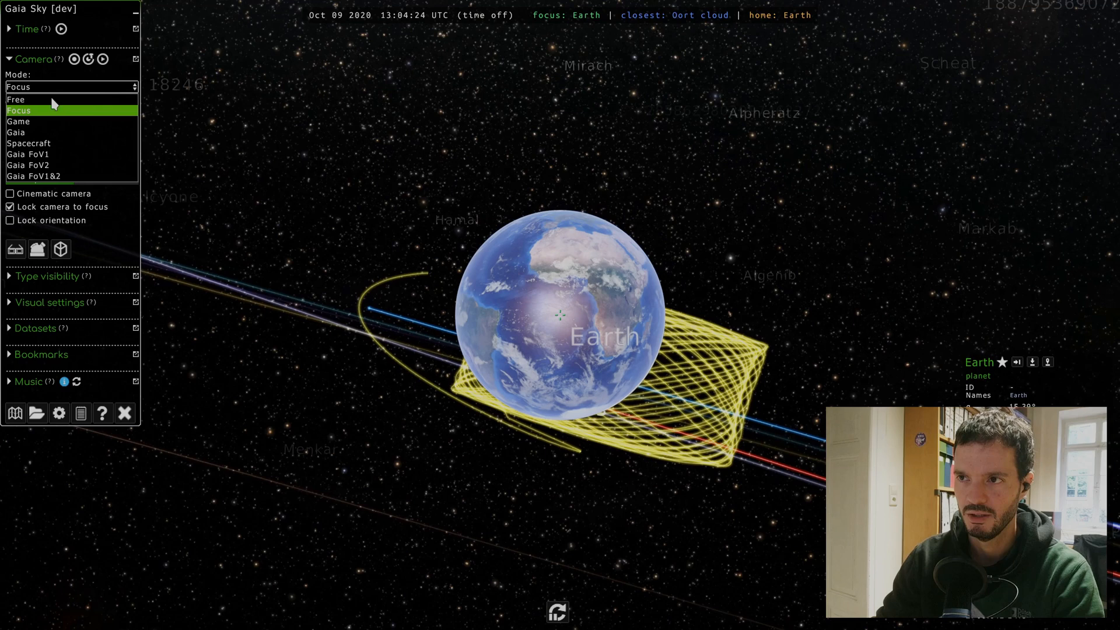
{"action": "left_click", "coordinate": [16, 99]}
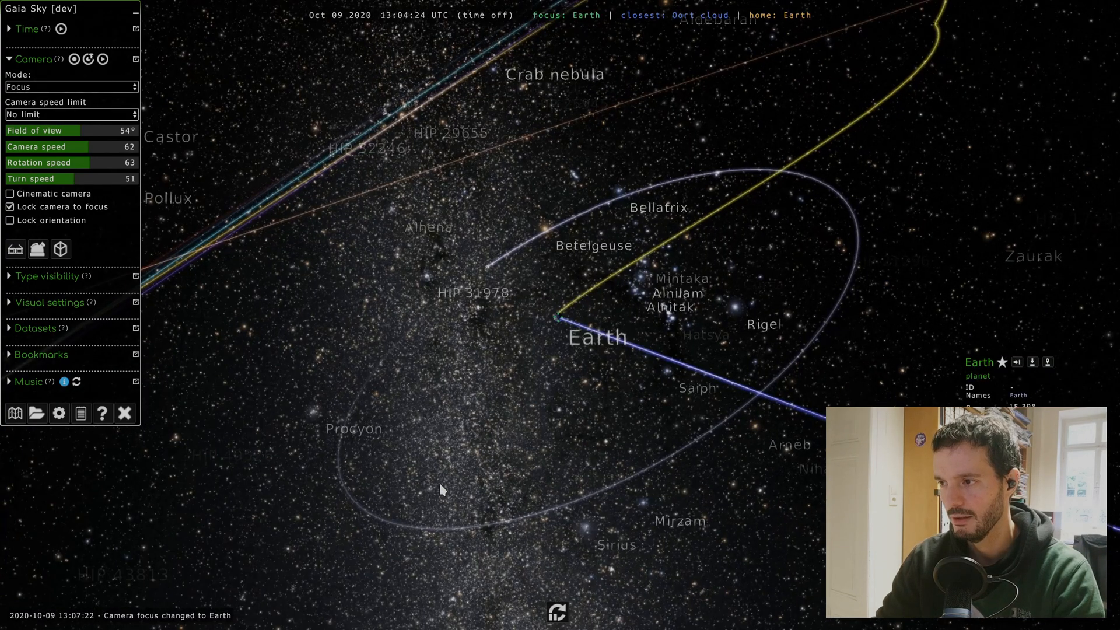
{"action": "mouse_move", "coordinate": [939, 353]}
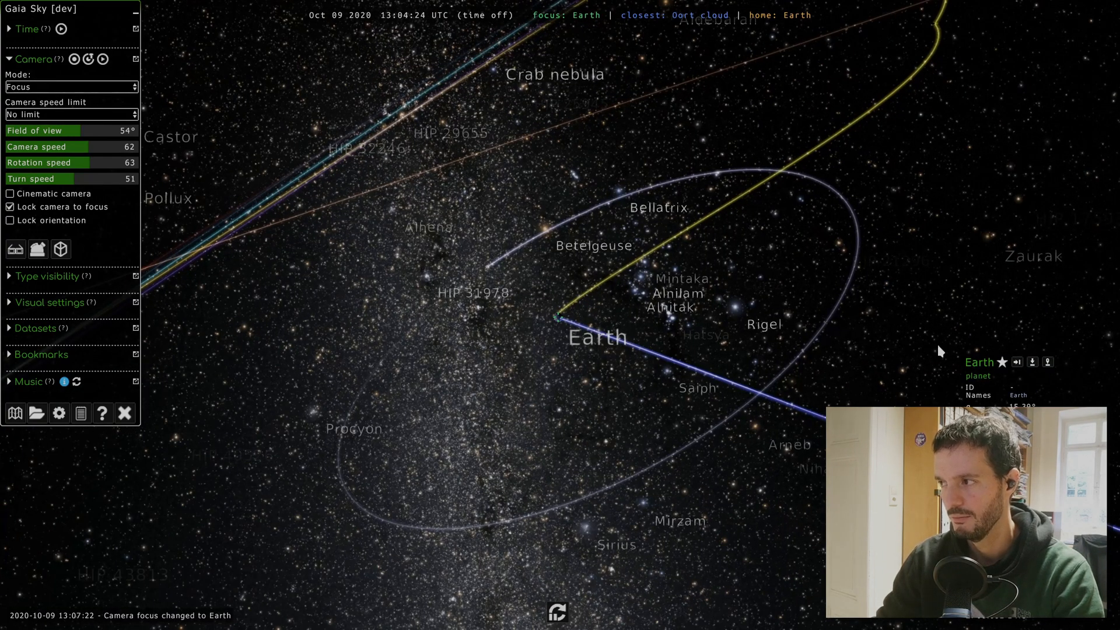
{"action": "mouse_move", "coordinate": [482, 427]}
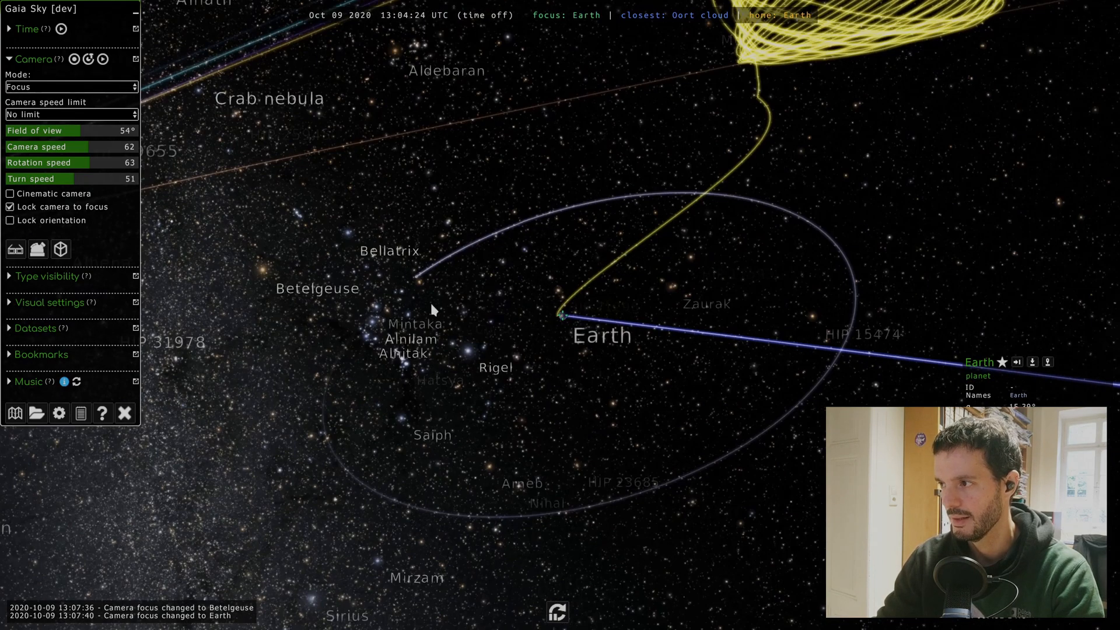
Keep no speed limit and set field of view 57.4°, camera speed 59 and turn speed 60.
{"action": "left_click", "coordinate": [71, 114]}
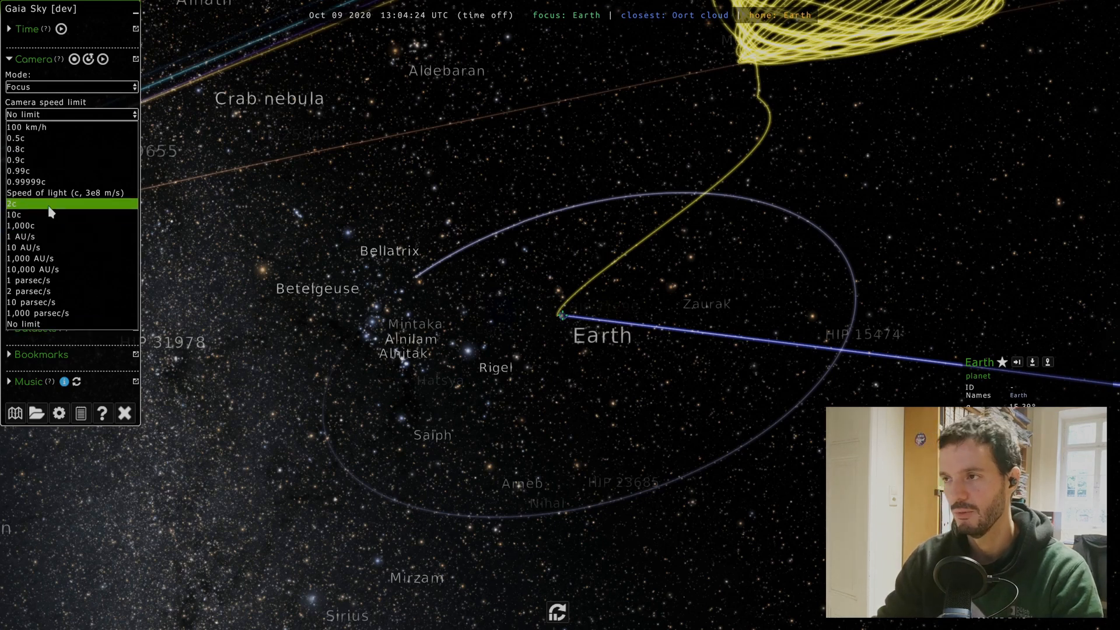
{"action": "mouse_move", "coordinate": [84, 116]}
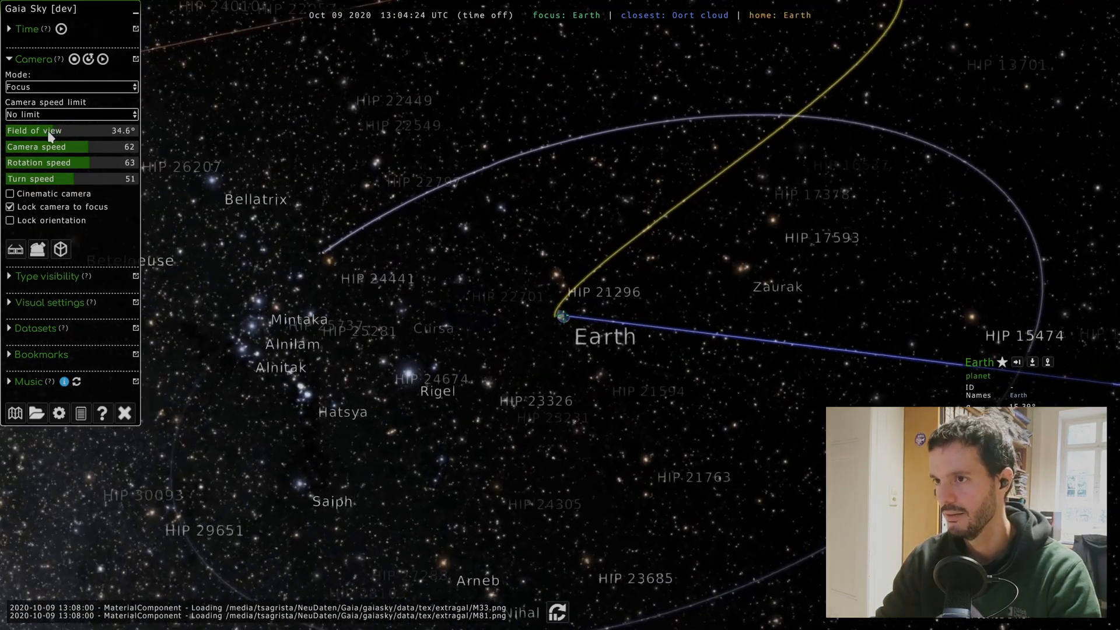
{"action": "left_click_drag", "start_coordinate": [50, 131], "coordinate": [85, 130]}
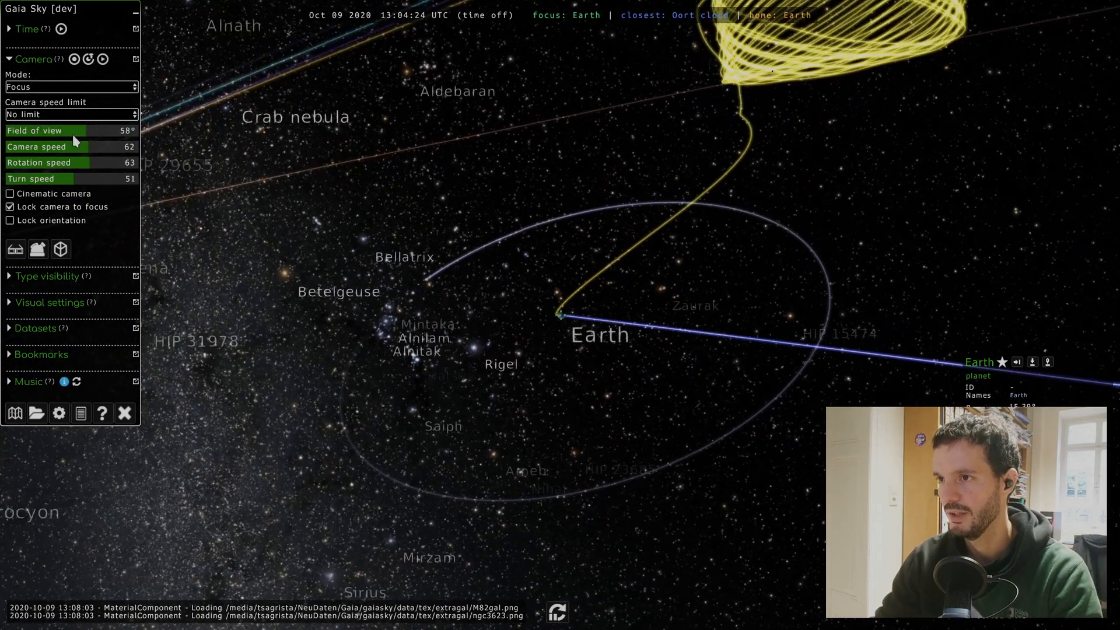
{"action": "left_click_drag", "start_coordinate": [81, 147], "coordinate": [67, 147]}
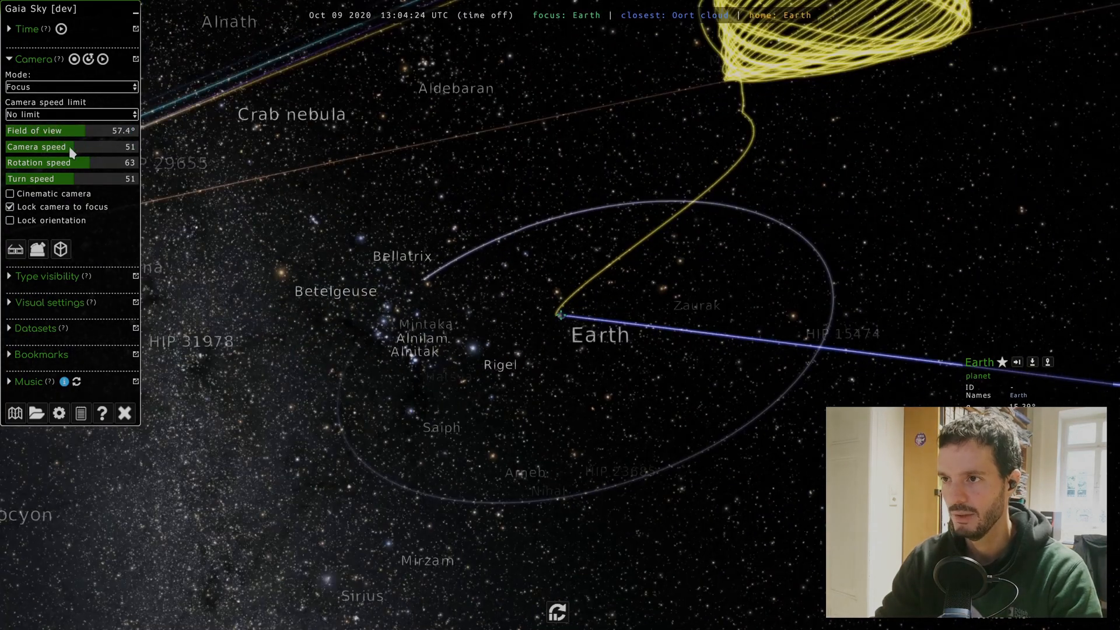
{"action": "left_click_drag", "start_coordinate": [69, 147], "coordinate": [85, 147]}
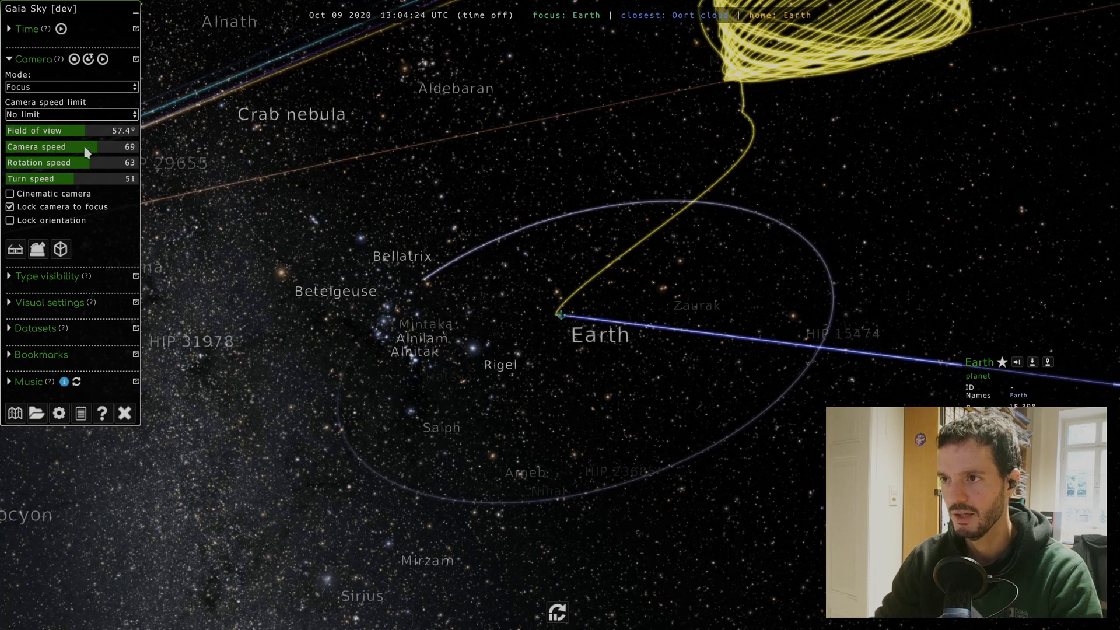
{"action": "left_click_drag", "start_coordinate": [71, 147], "coordinate": [3, 147]}
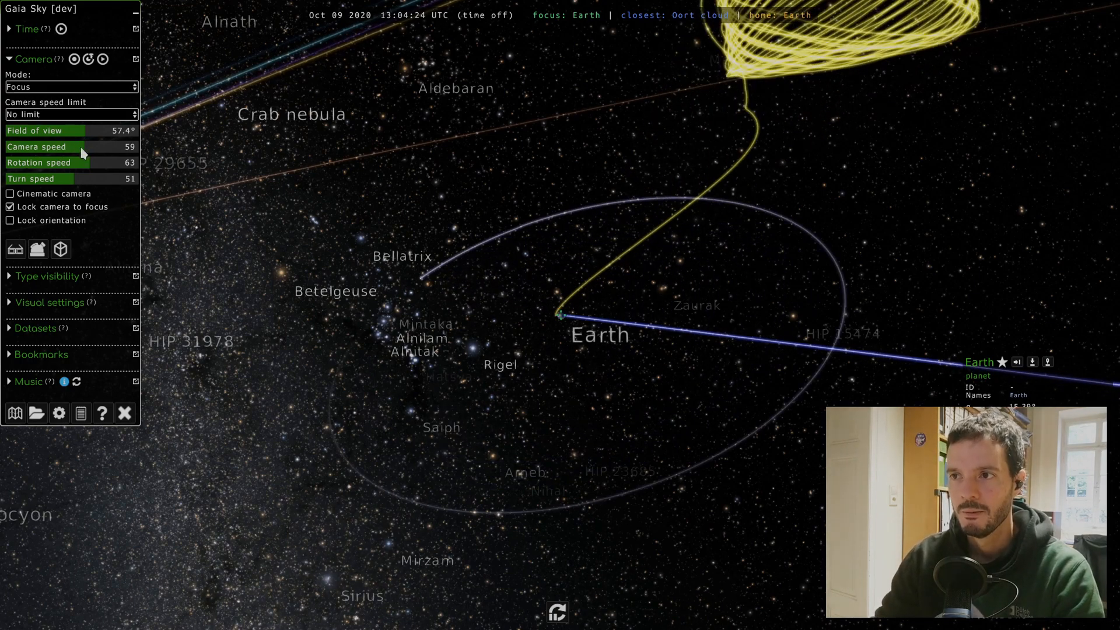
{"action": "left_click_drag", "start_coordinate": [90, 162], "coordinate": [68, 162]}
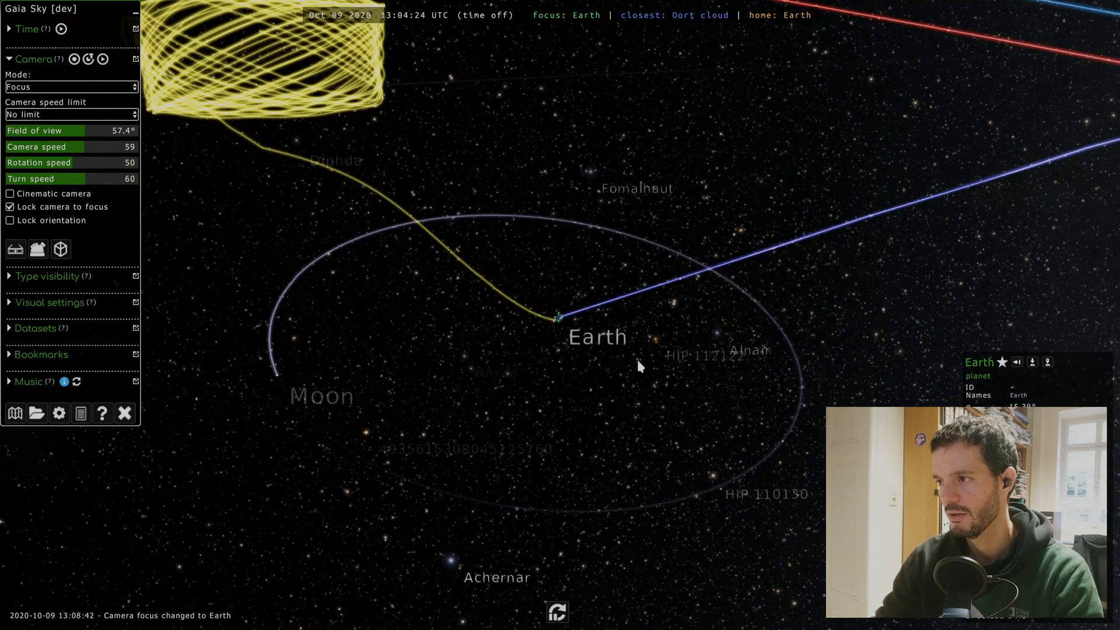
{"action": "mouse_move", "coordinate": [564, 362]}
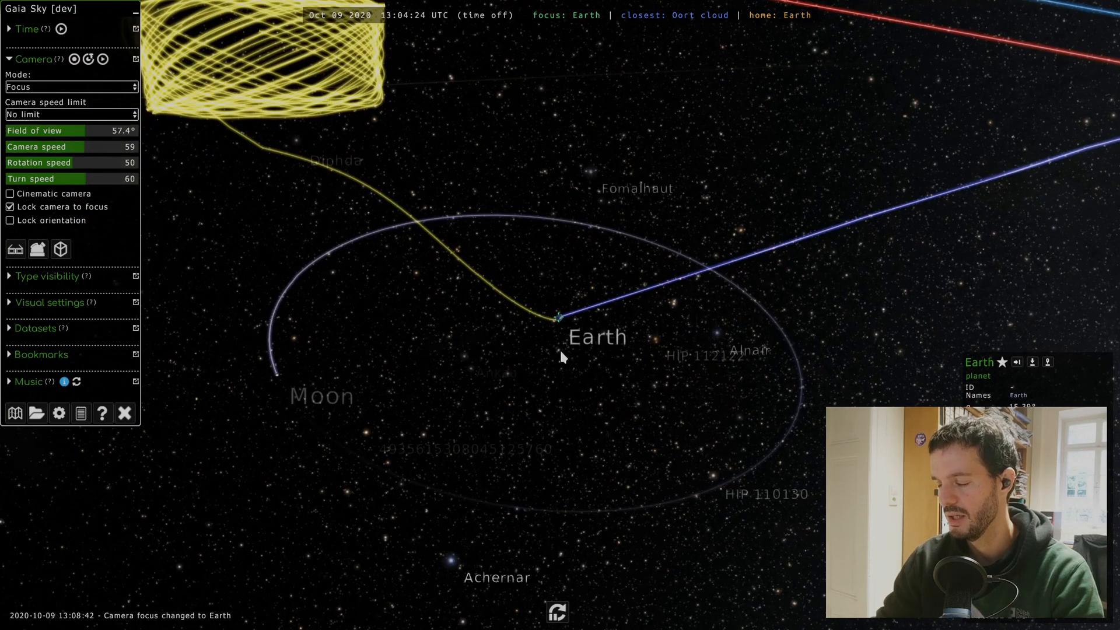
{"action": "mouse_move", "coordinate": [684, 380]}
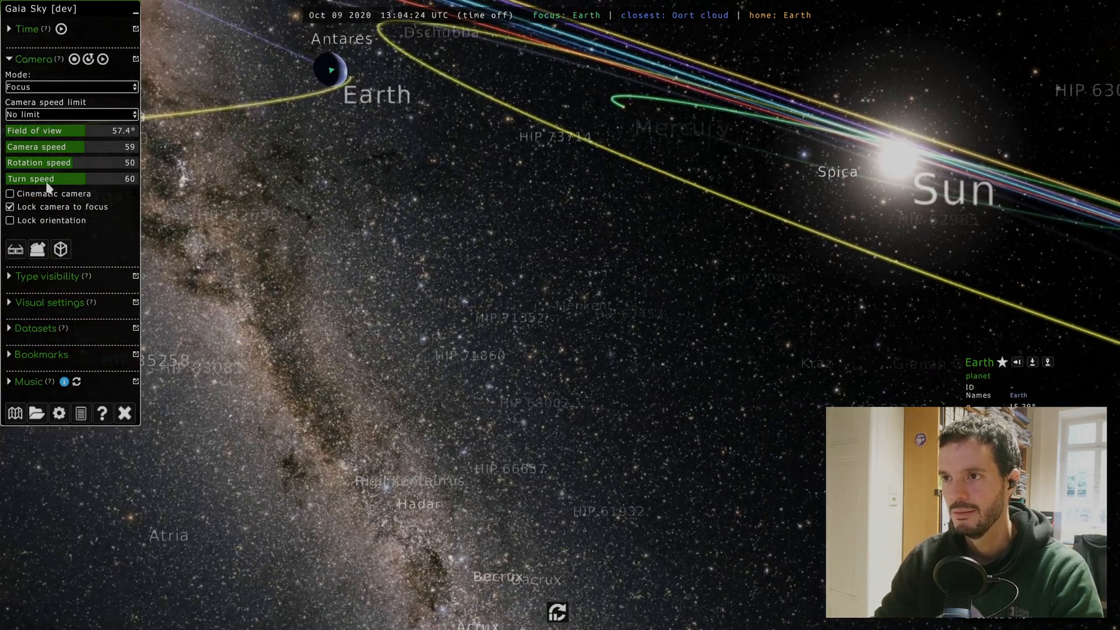
{"action": "mouse_move", "coordinate": [21, 201]}
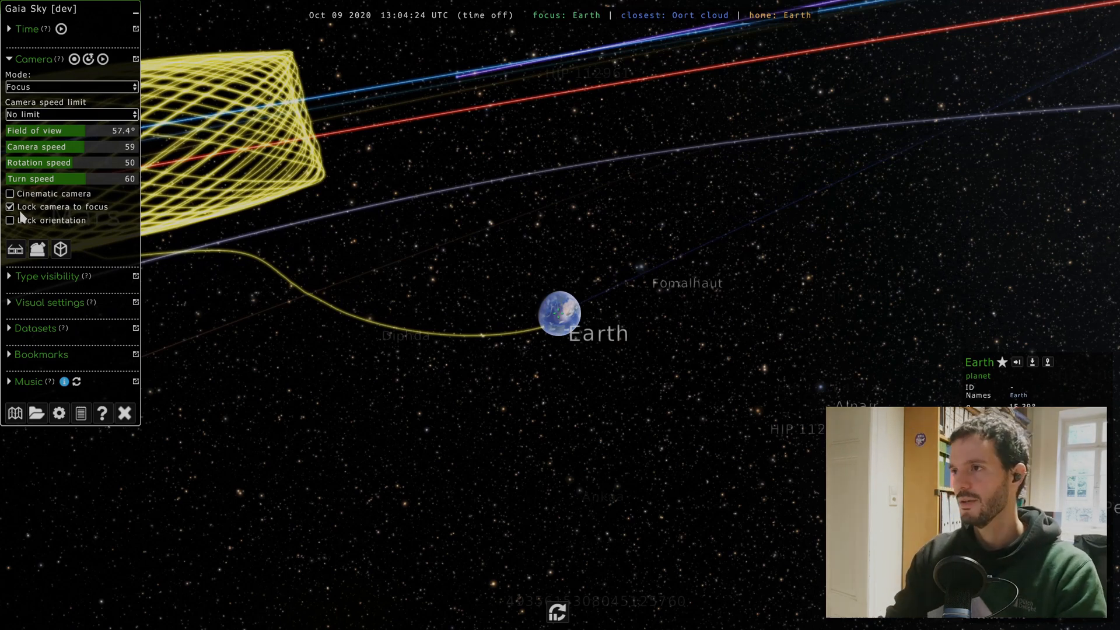
{"action": "mouse_move", "coordinate": [655, 387]}
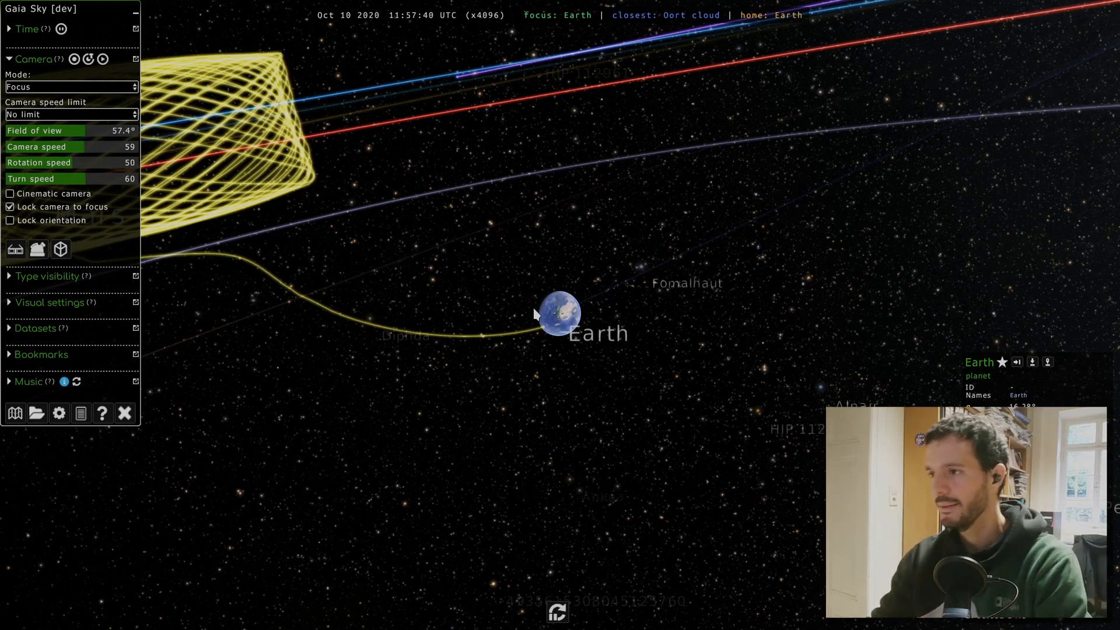
Toggle Lock camera to focus off and on, then Lock orientation on and off, around Earth.
{"action": "left_click", "coordinate": [9, 207]}
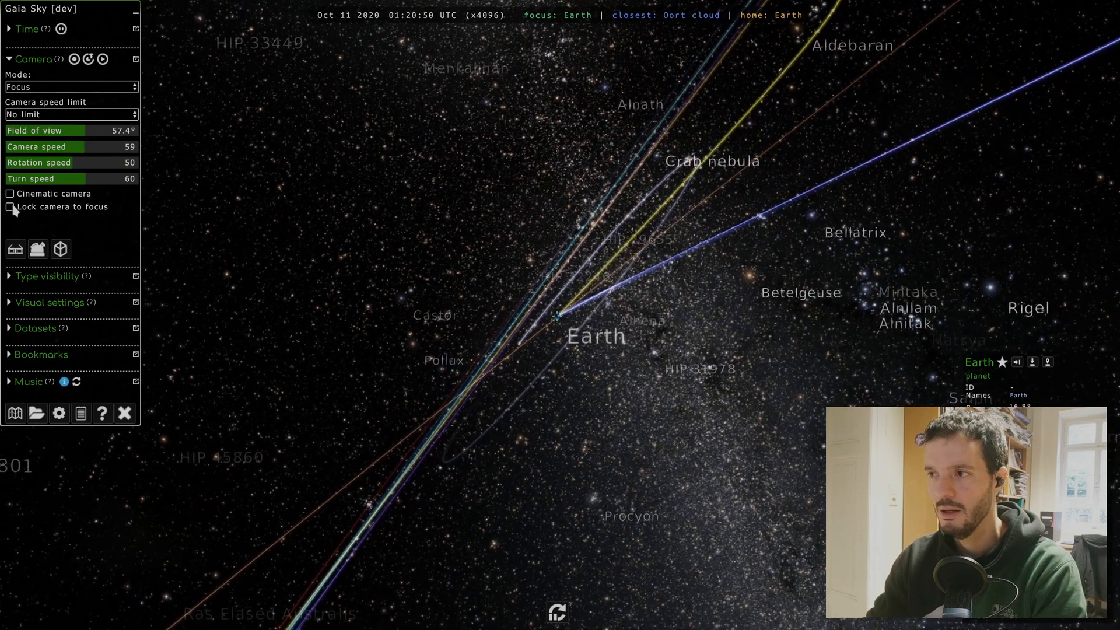
{"action": "left_click", "coordinate": [9, 206]}
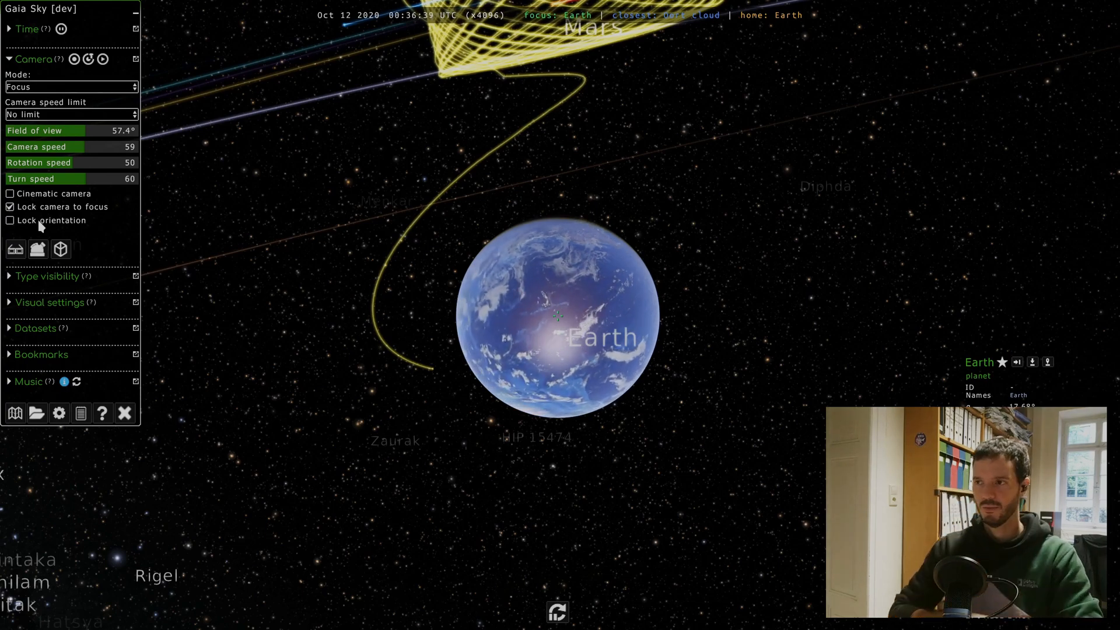
{"action": "left_click", "coordinate": [9, 221]}
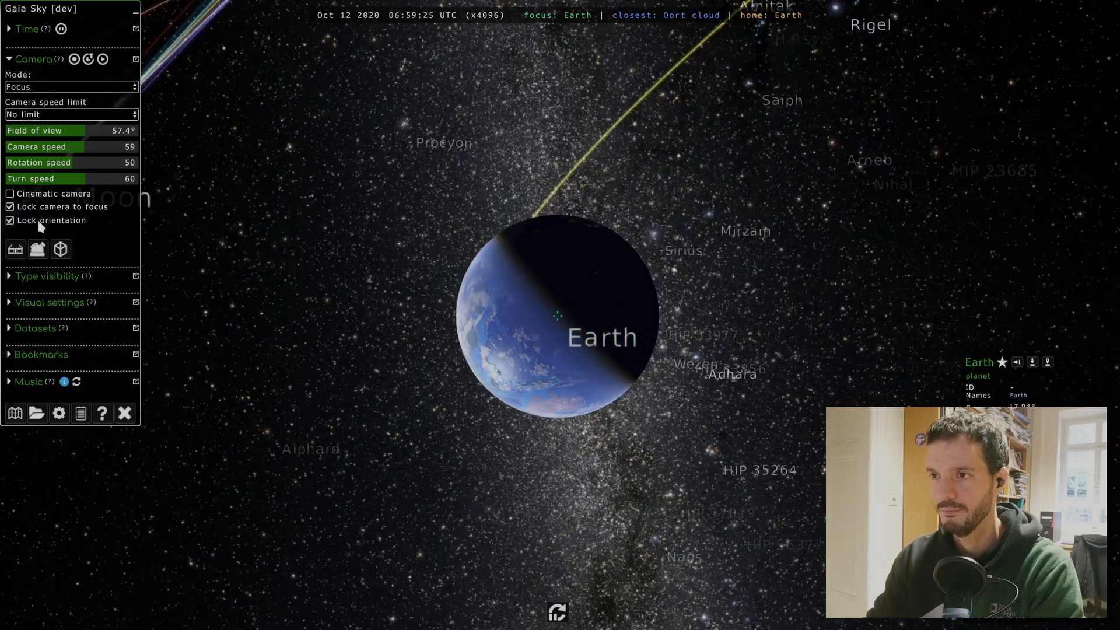
{"action": "left_click", "coordinate": [9, 220]}
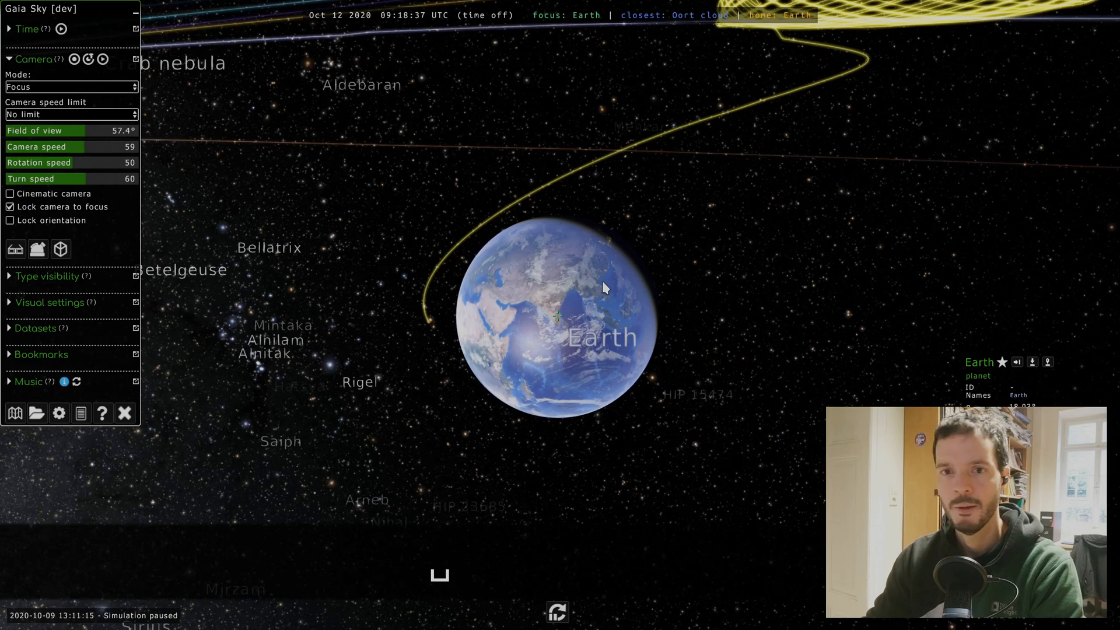
{"action": "mouse_move", "coordinate": [263, 212]}
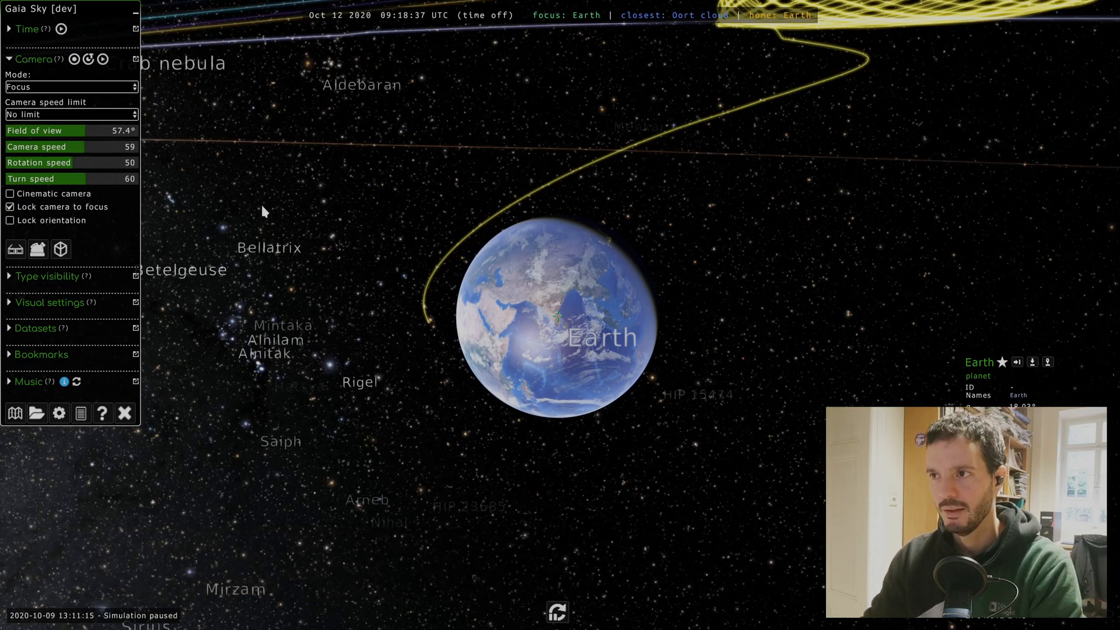
{"action": "mouse_move", "coordinate": [86, 244]}
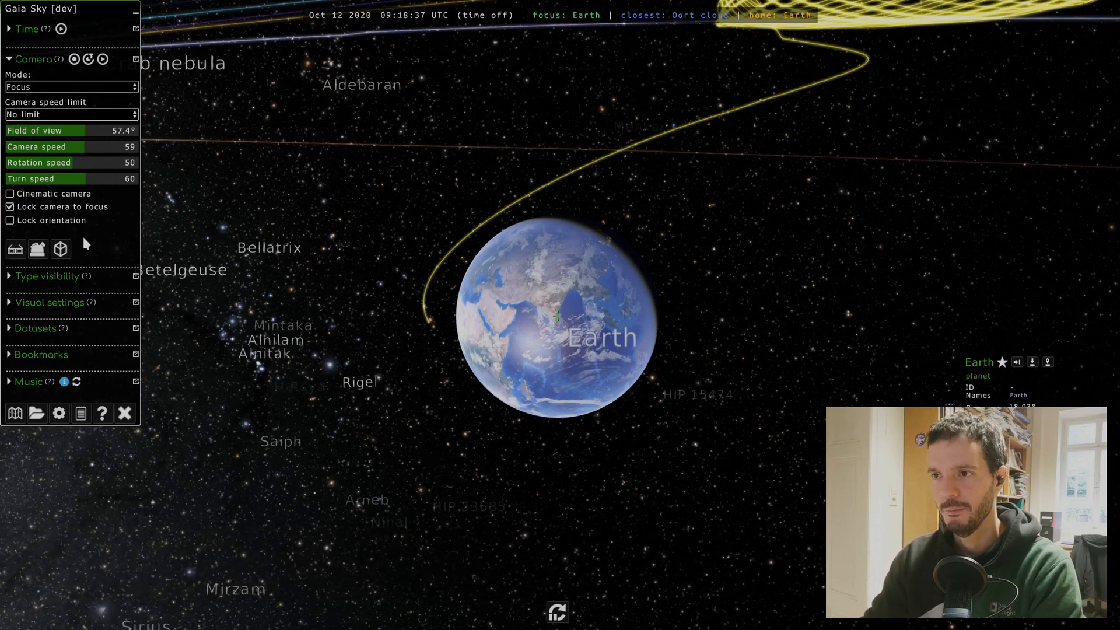
{"action": "mouse_move", "coordinate": [9, 254]}
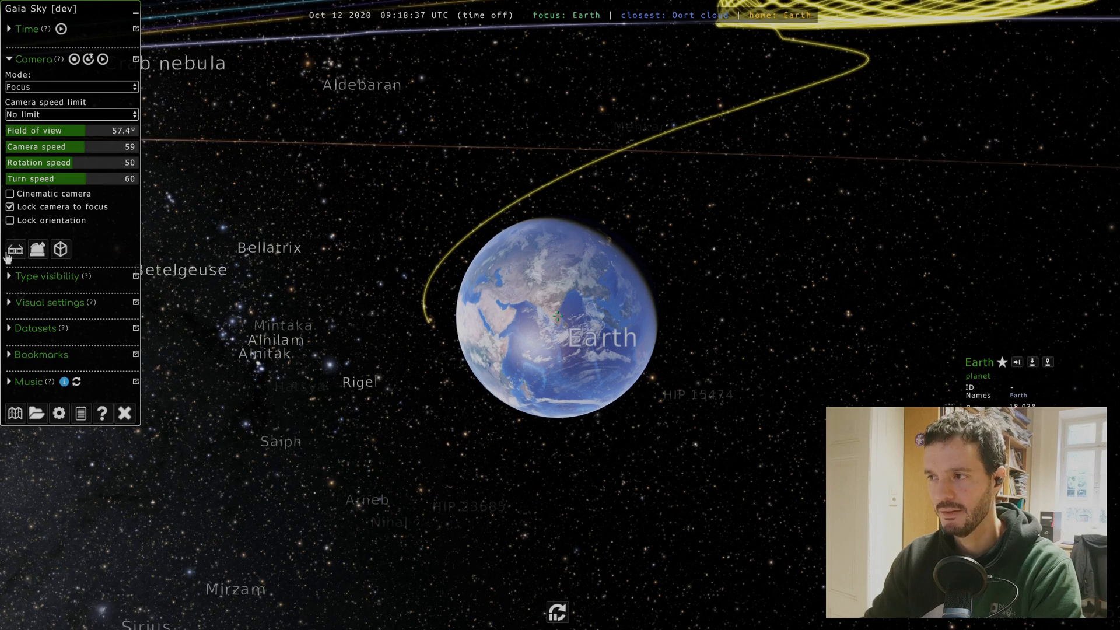
{"action": "mouse_move", "coordinate": [14, 249]}
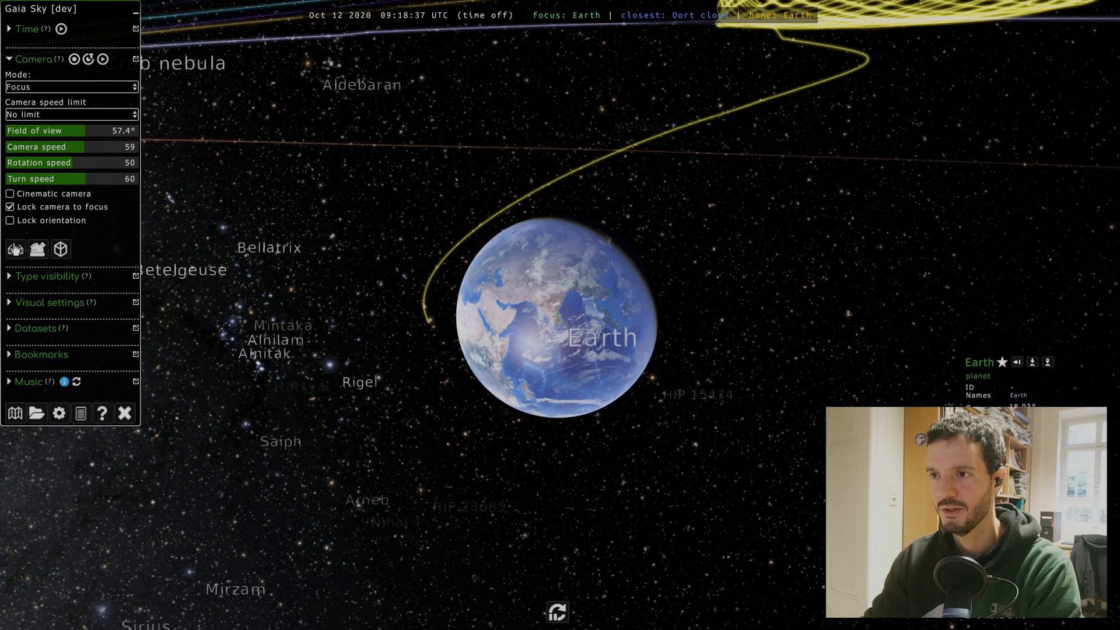
{"action": "mouse_move", "coordinate": [14, 250]}
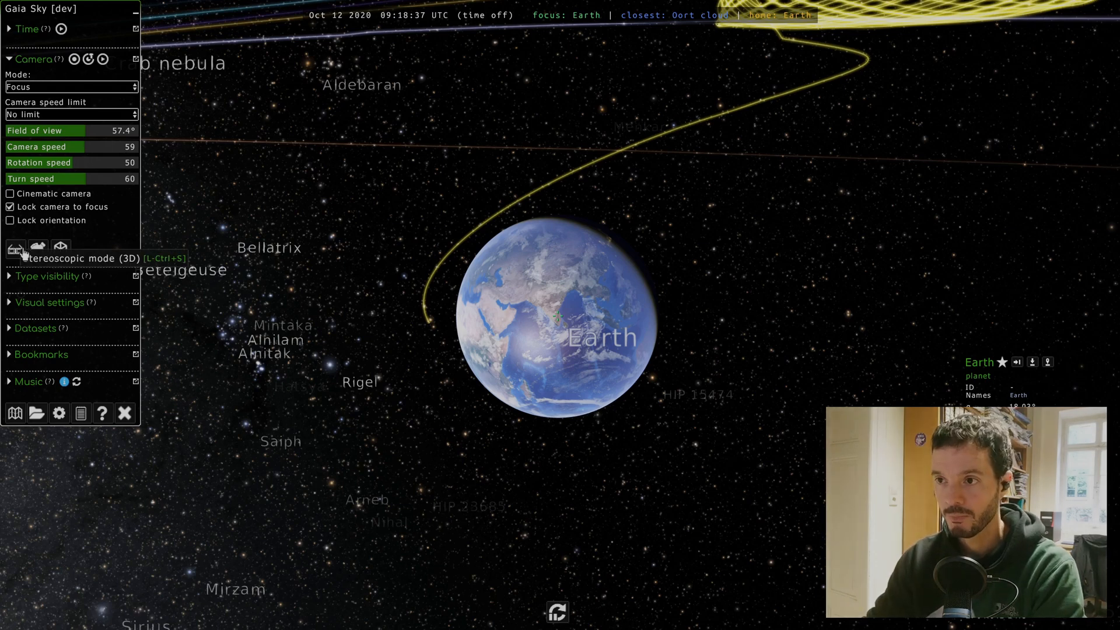
{"action": "mouse_move", "coordinate": [37, 248]}
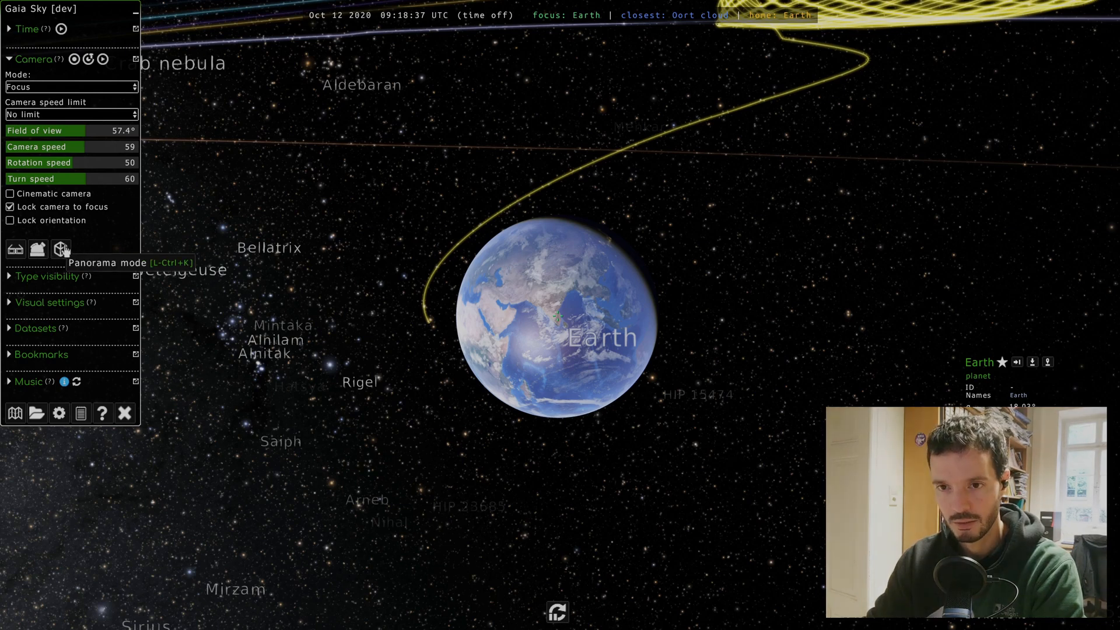
{"action": "mouse_move", "coordinate": [14, 250]}
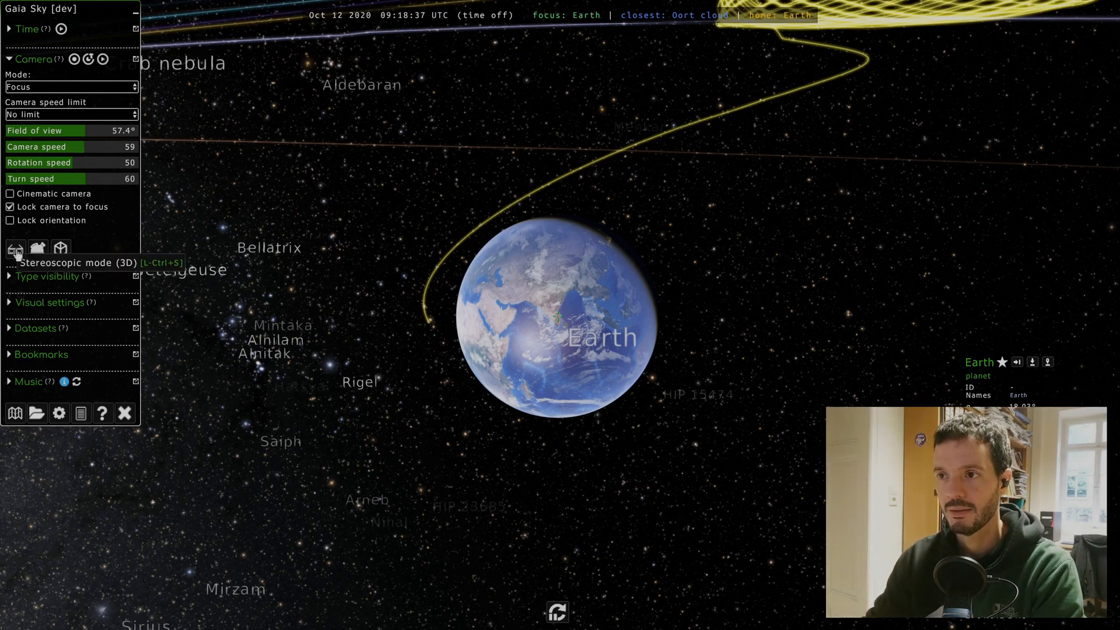
Enter stereoscopic 3D and cycle its profile through vertical 3DTV to cross-eye.
{"action": "left_click", "coordinate": [14, 249]}
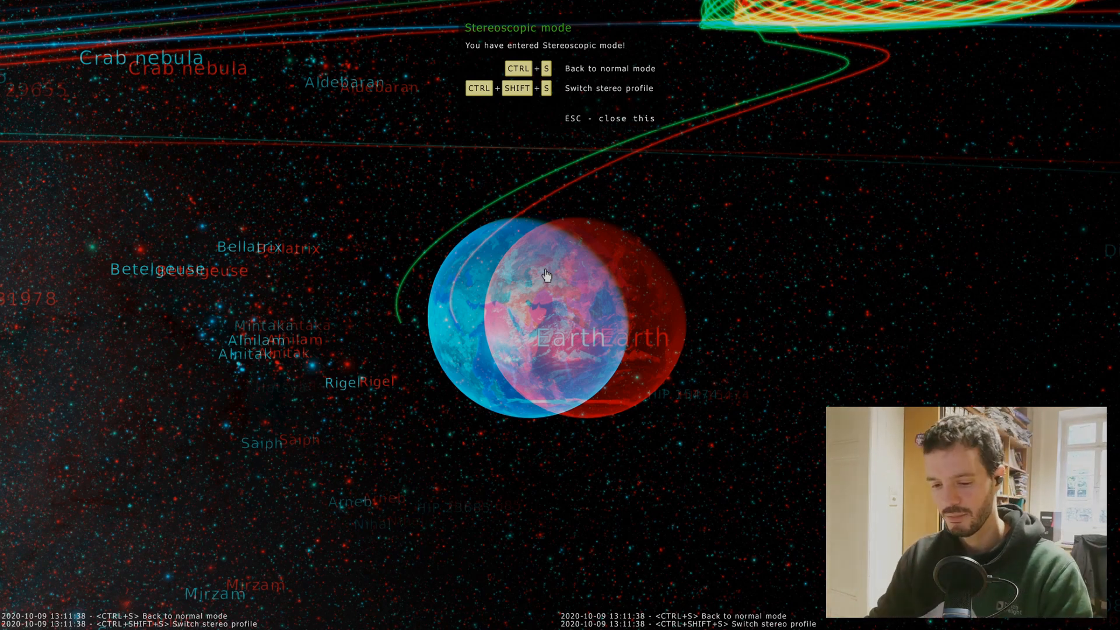
{"action": "key", "text": "ctrl+shift+s"}
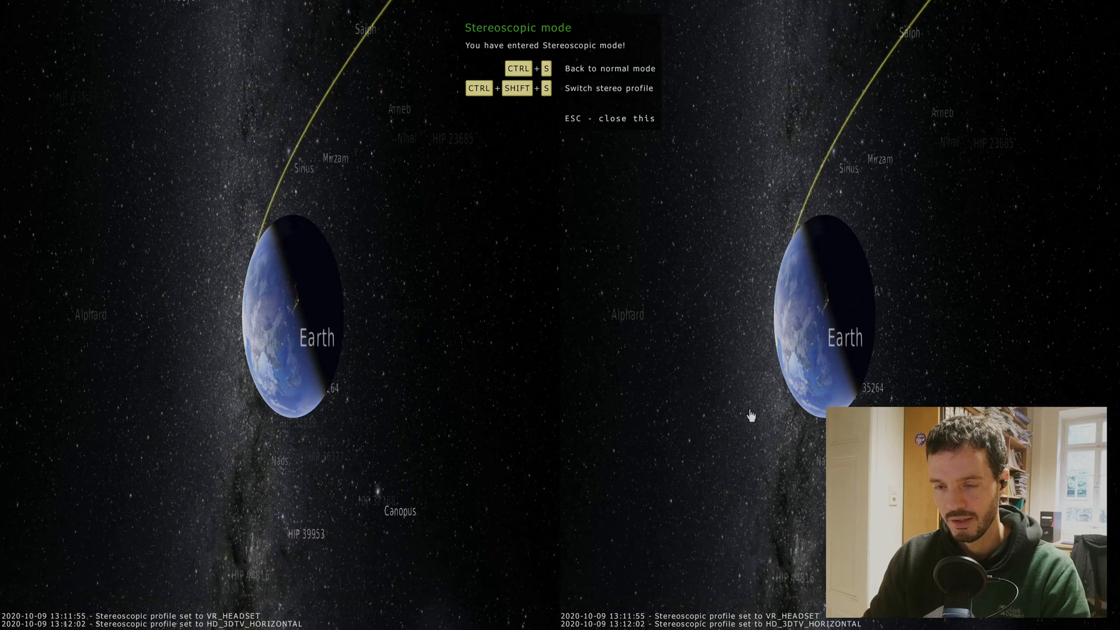
{"action": "key", "text": "ctrl+shift+s"}
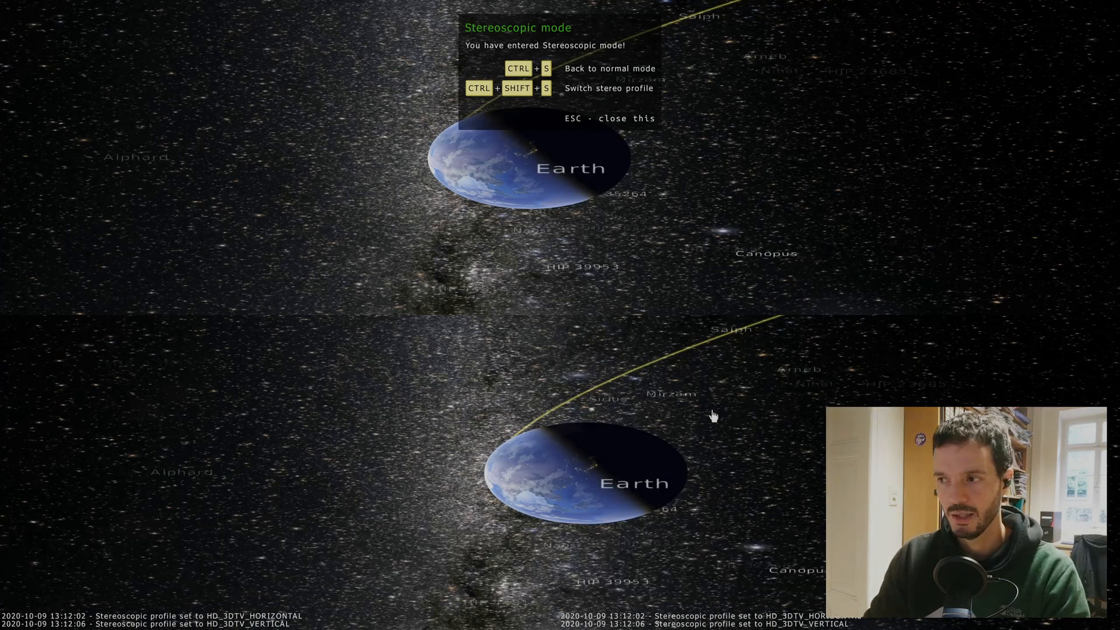
{"action": "key", "text": "ctrl+shift+s"}
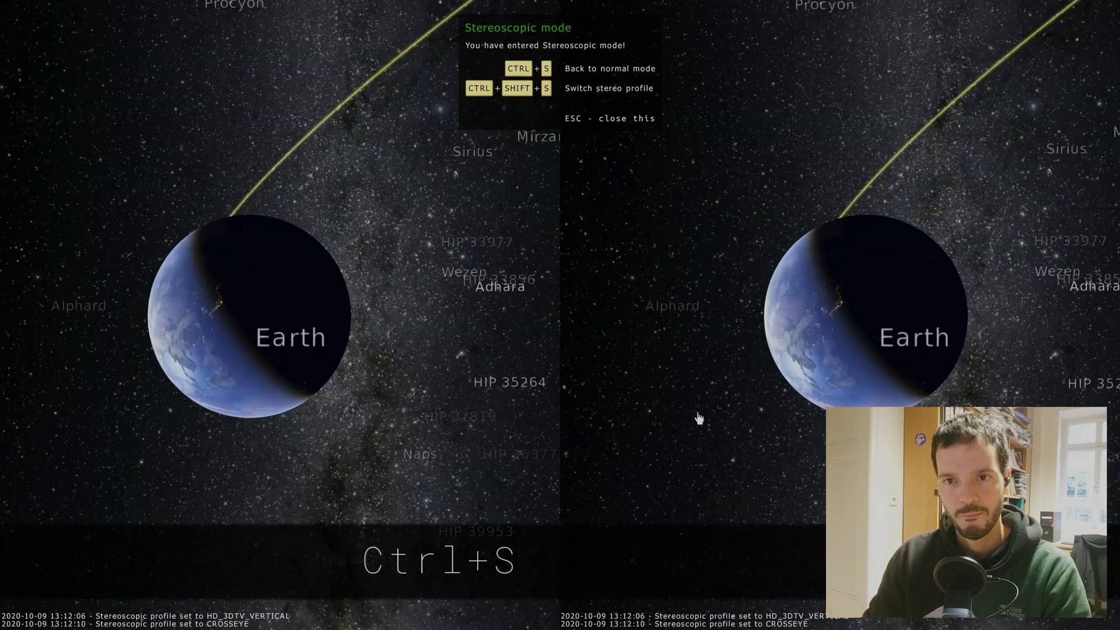
Leave stereoscopic mode and switch to the planetarium dome view.
{"action": "key", "text": "ctrl+shift+s"}
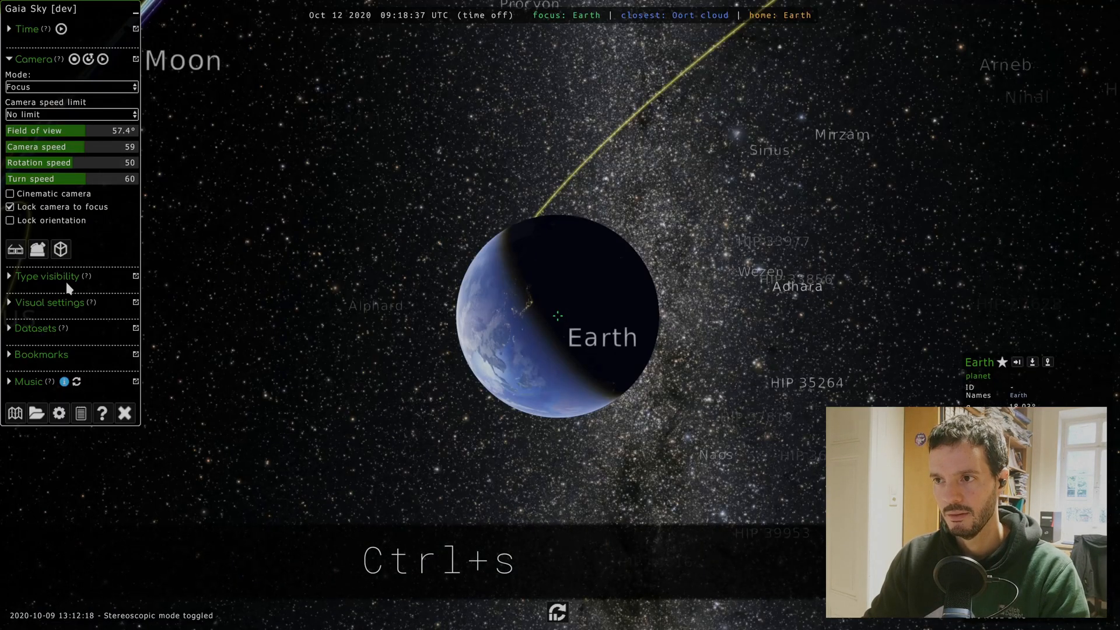
{"action": "left_click", "coordinate": [37, 248]}
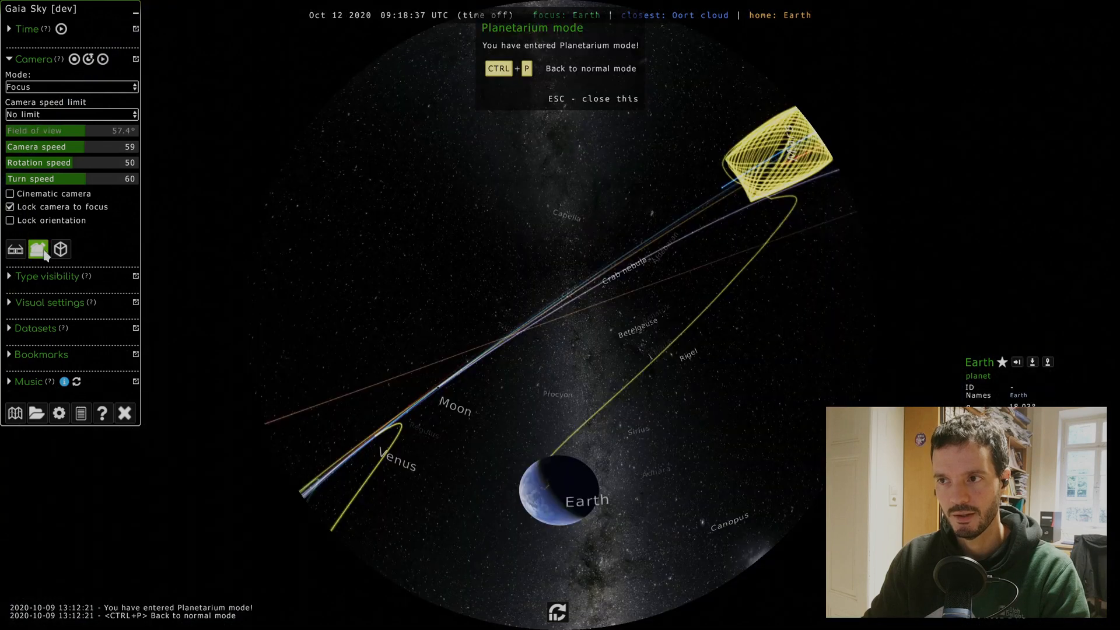
{"action": "mouse_move", "coordinate": [620, 203]}
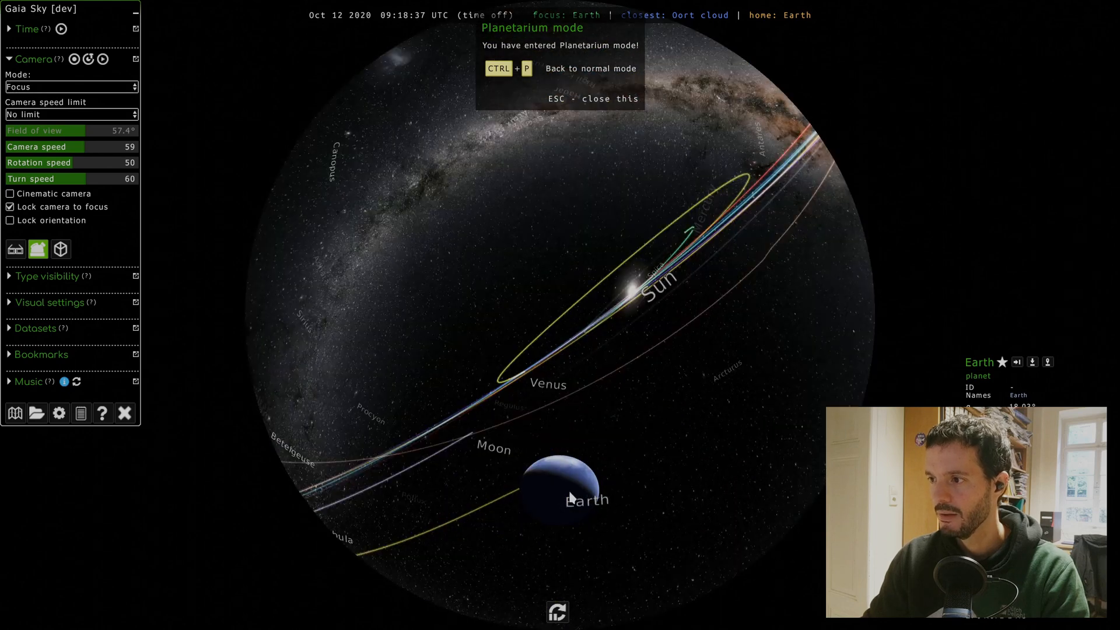
{"action": "mouse_move", "coordinate": [580, 303]}
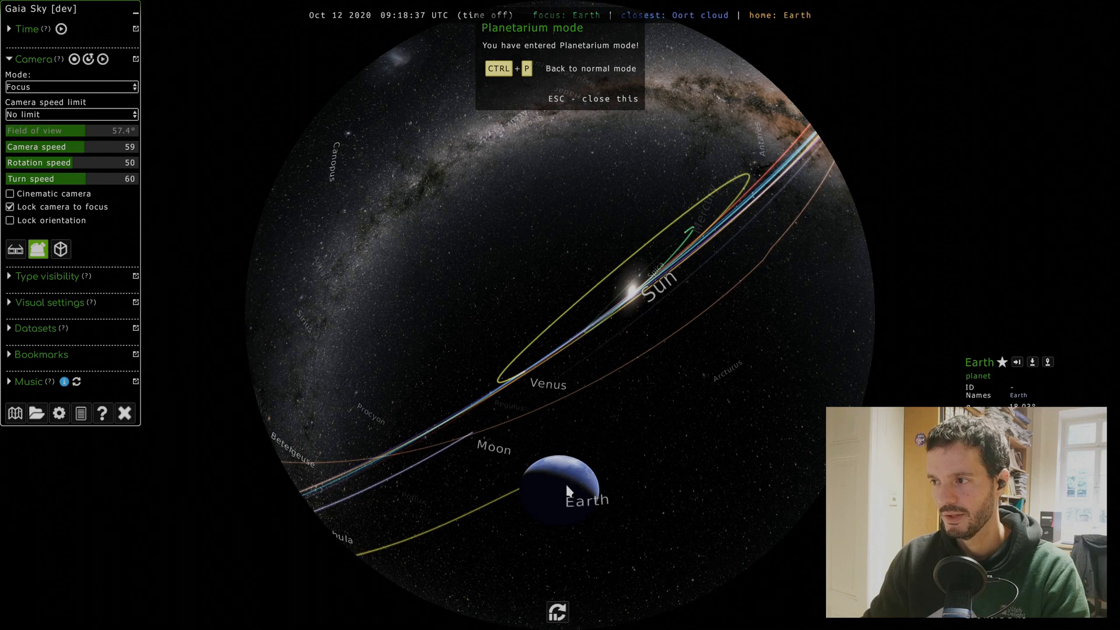
{"action": "mouse_move", "coordinate": [581, 341]}
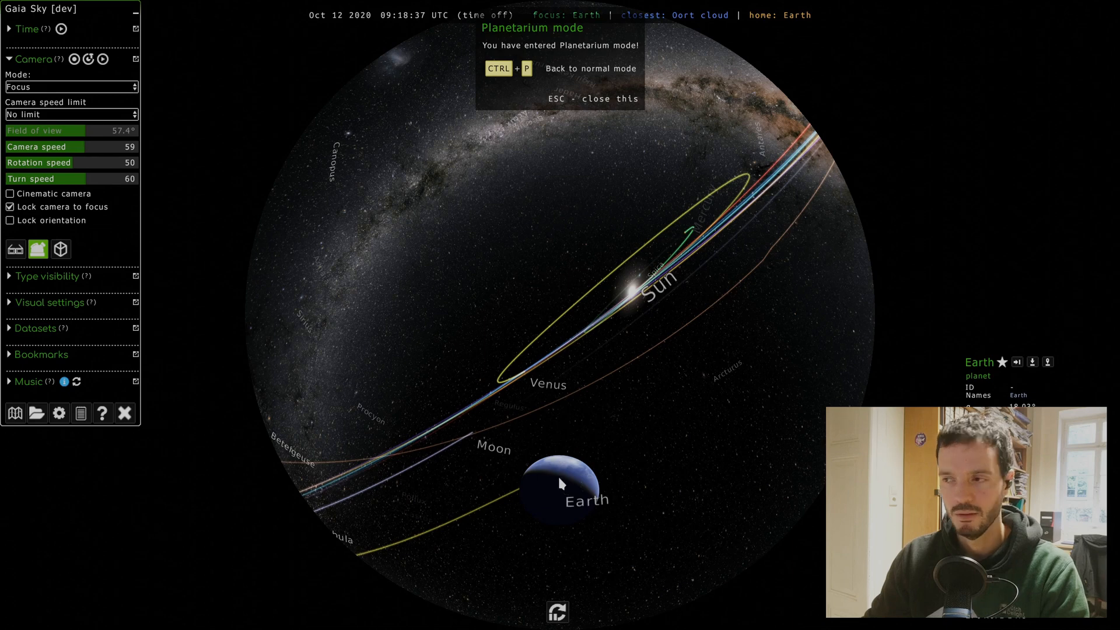
{"action": "mouse_move", "coordinate": [572, 565]}
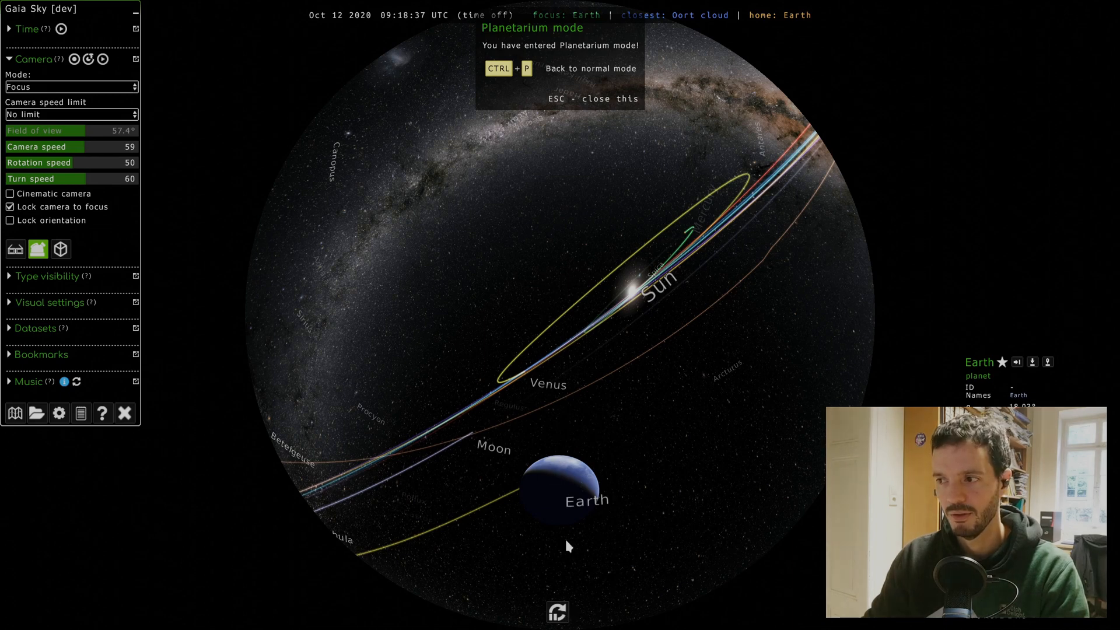
{"action": "mouse_move", "coordinate": [563, 530]}
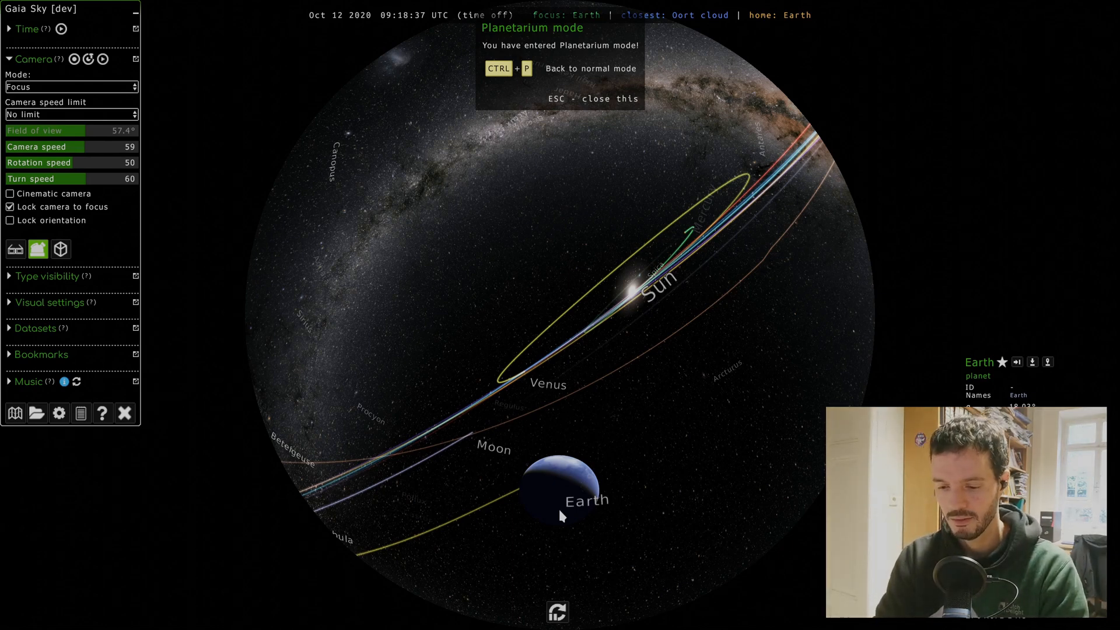
Exit planetarium mode with Ctrl+P back to the normal view of Earth.
{"action": "key", "text": "Ctrl+p"}
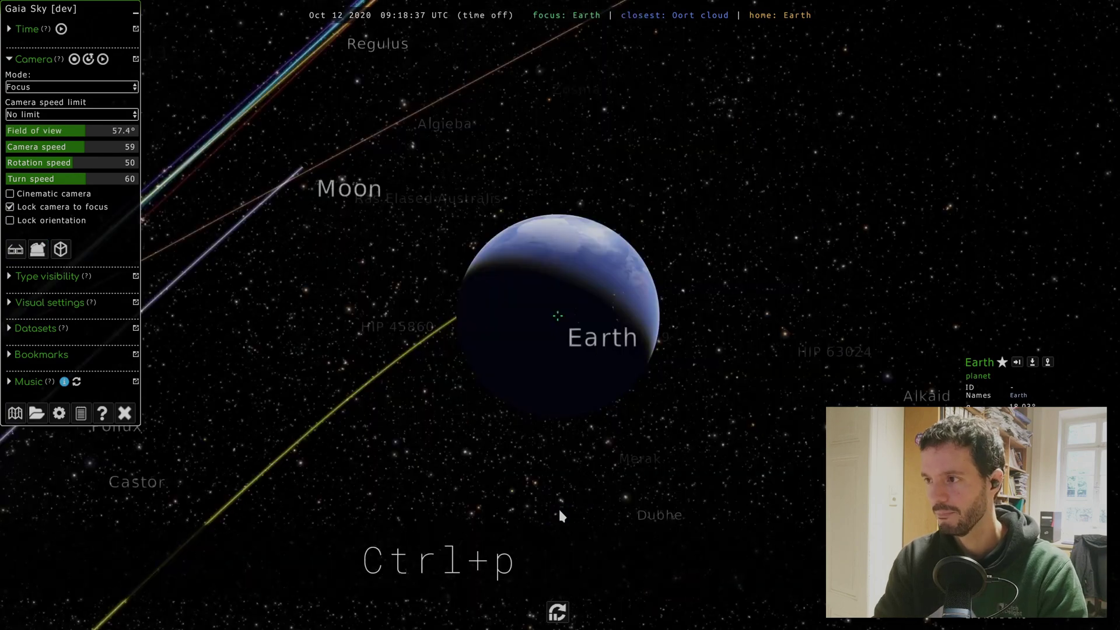
Enter the 360° panorama view and cycle through its projection types.
{"action": "left_click", "coordinate": [61, 249]}
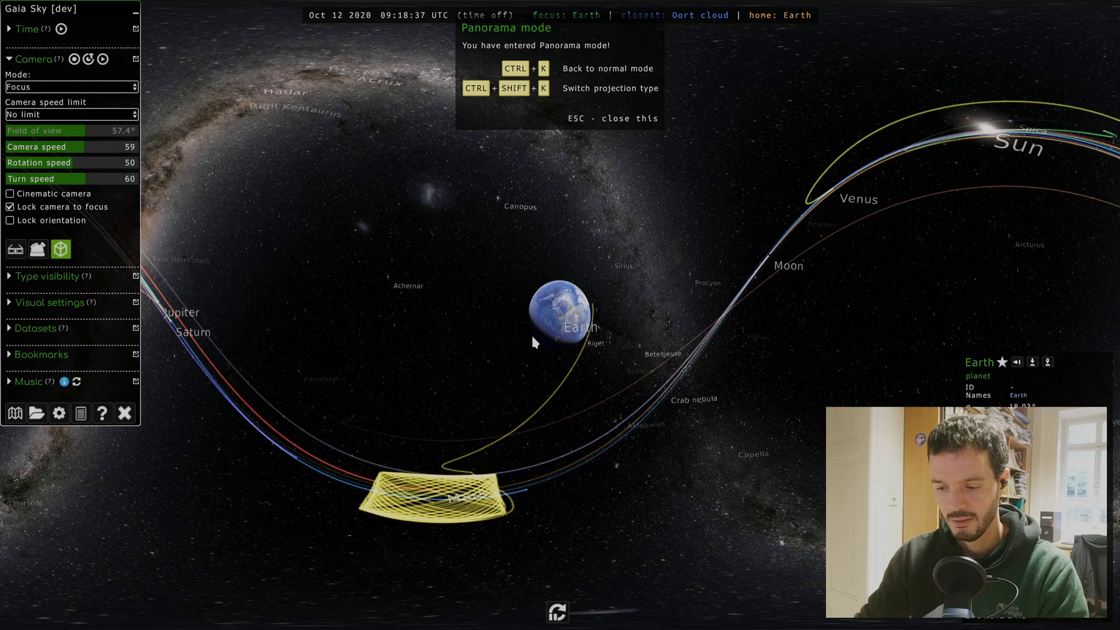
{"action": "key", "text": "ctrl+shift+k"}
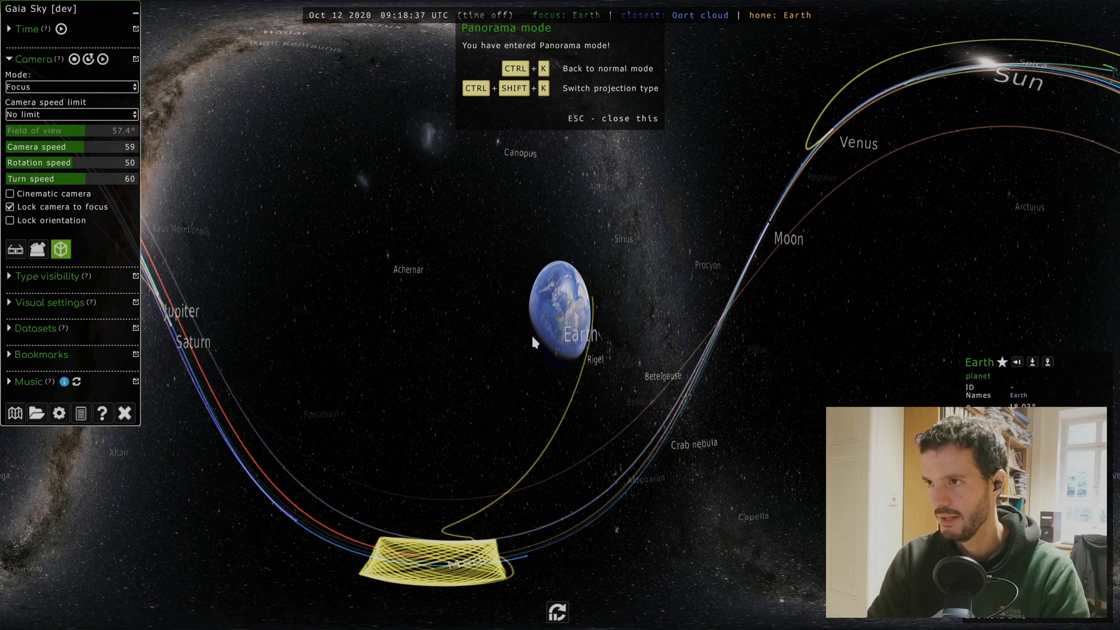
{"action": "key", "text": "ctrl+shift+k"}
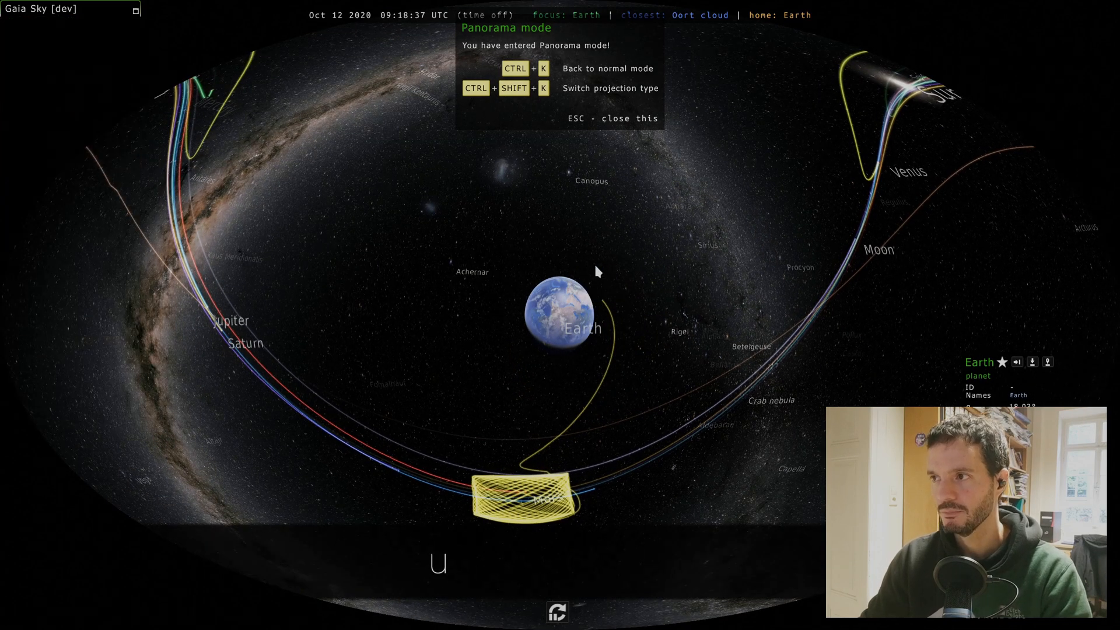
Hide the interface, try another projection, then leave panorama mode for the normal view.
{"action": "key", "text": "Escape"}
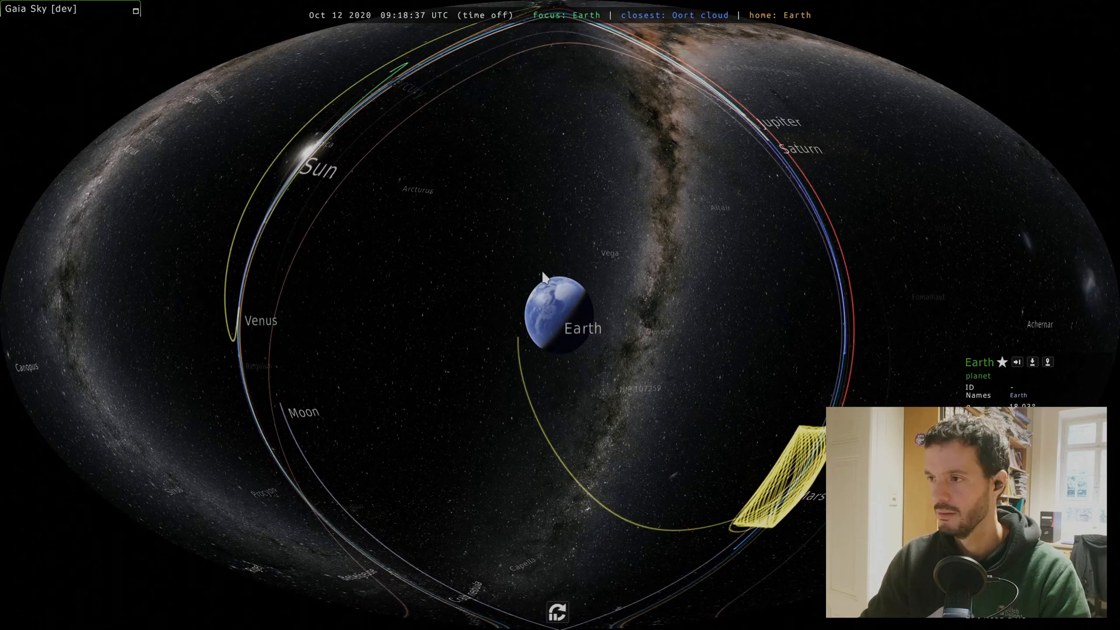
{"action": "key", "text": "Ctrl+K"}
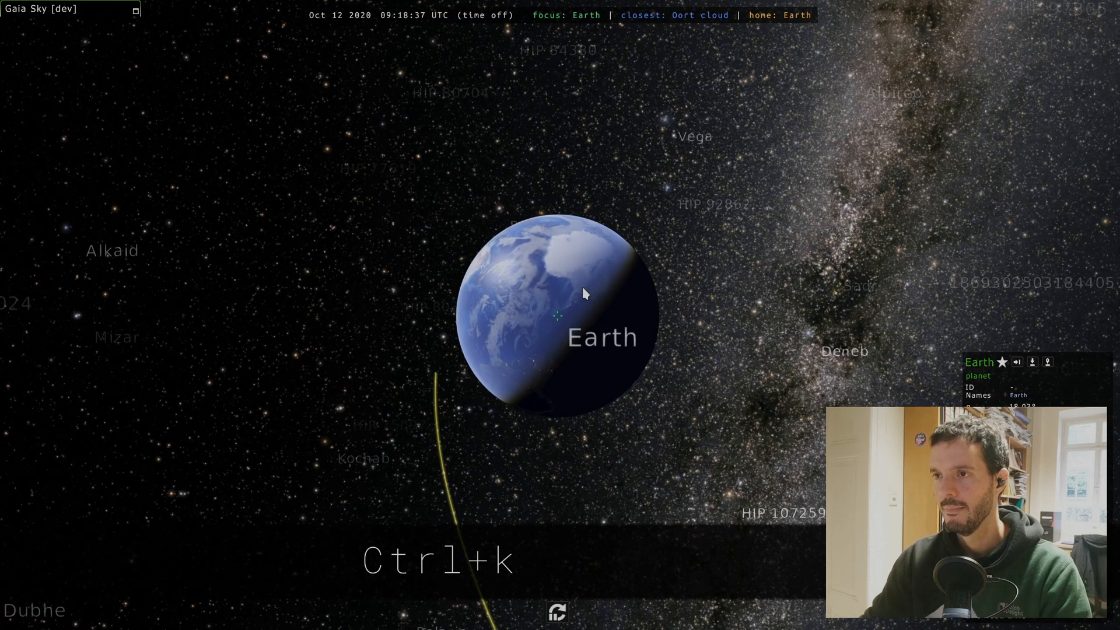
{"action": "key", "text": "u"}
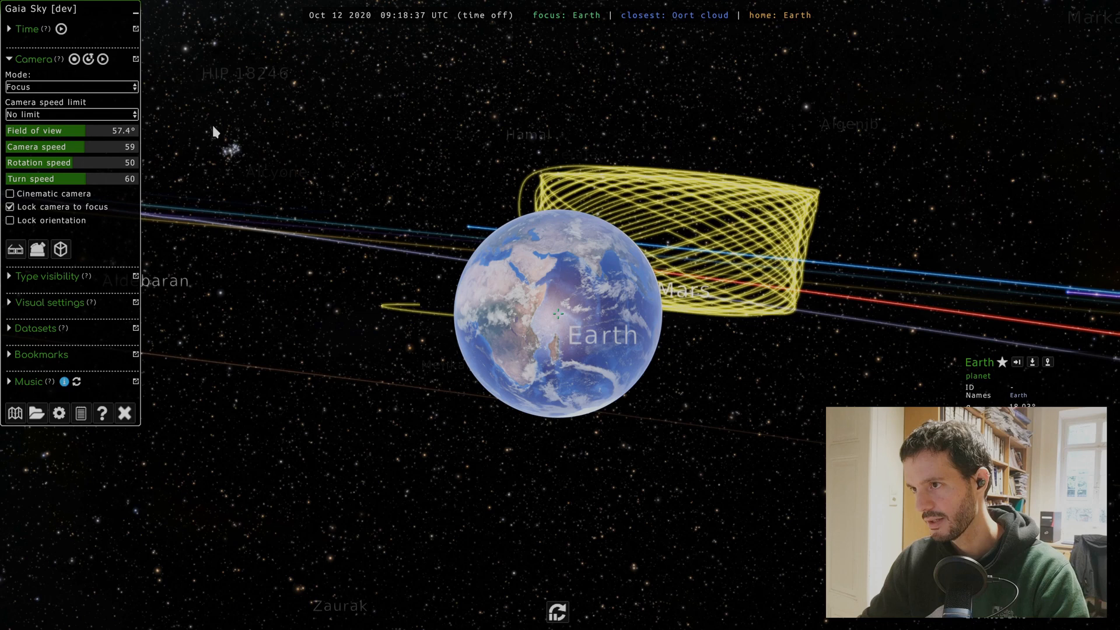
Show the camera mode list with Free, Focus, Game, Gaia, Spacecraft and FoV options.
{"action": "left_click", "coordinate": [73, 86]}
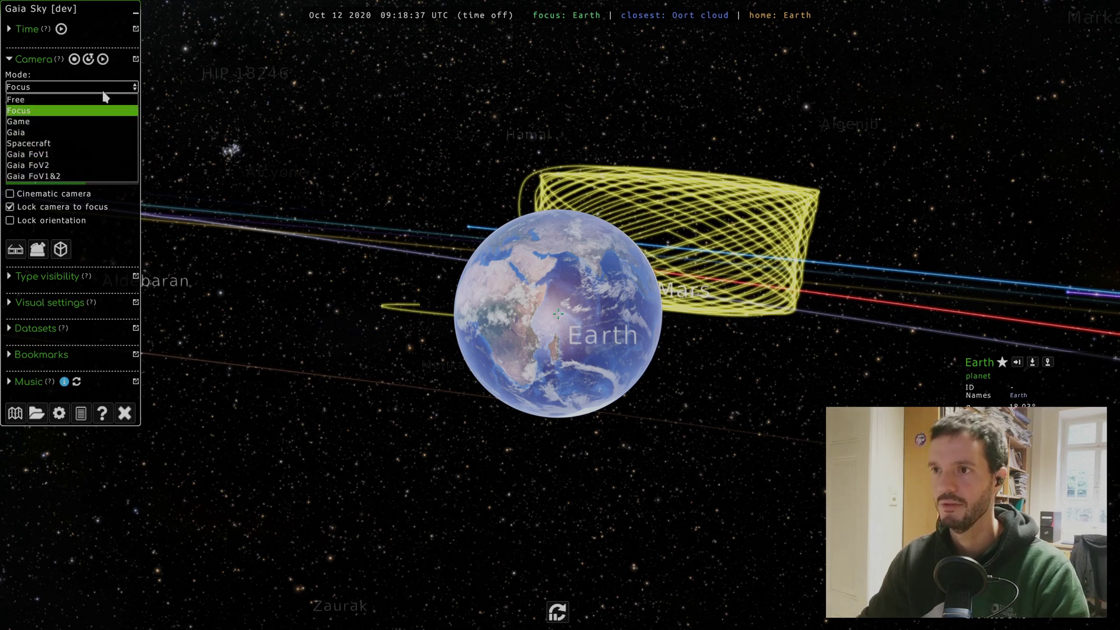
{"action": "mouse_move", "coordinate": [65, 123]}
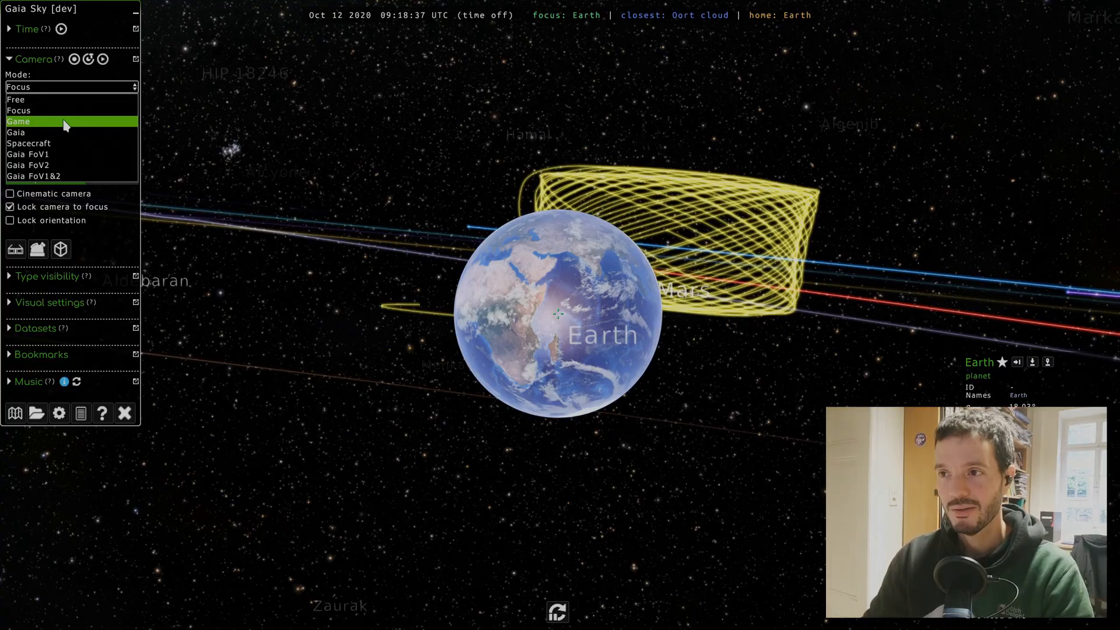
Switch to Game camera mode and dismiss its instructions to fly around Earth.
{"action": "left_click", "coordinate": [35, 121]}
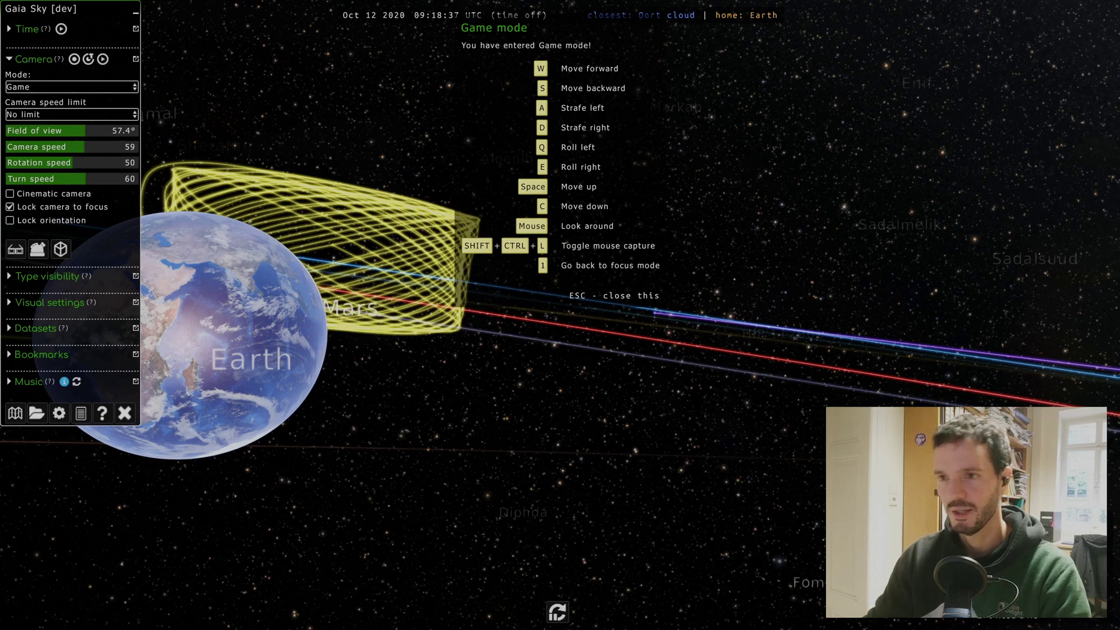
{"action": "key", "text": "Escape"}
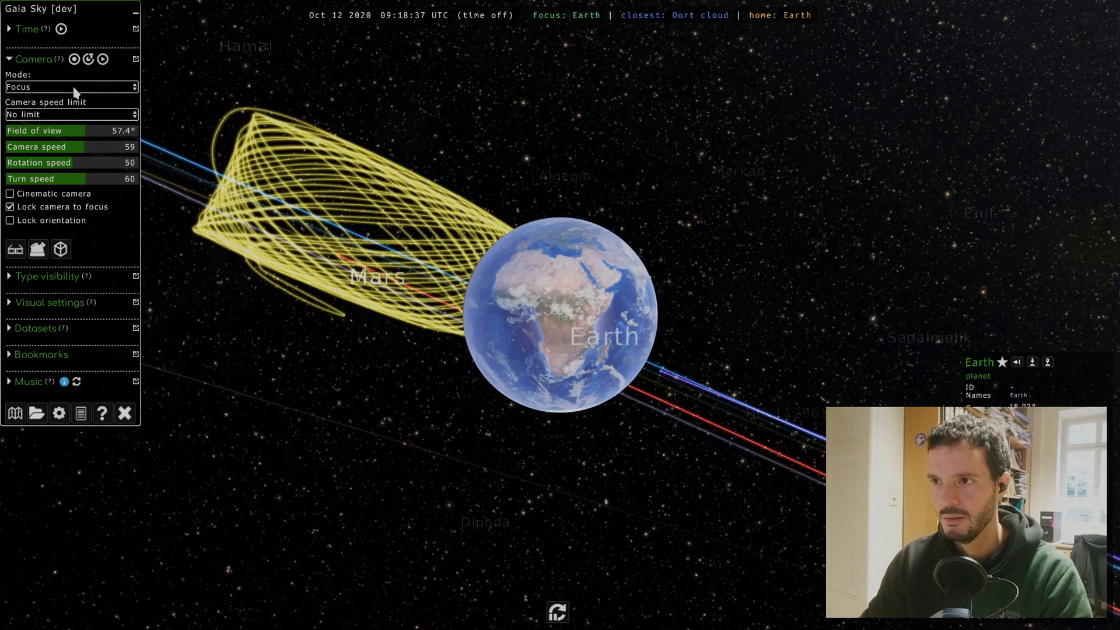
Switch the camera to Spacecraft mode.
{"action": "left_click", "coordinate": [72, 86]}
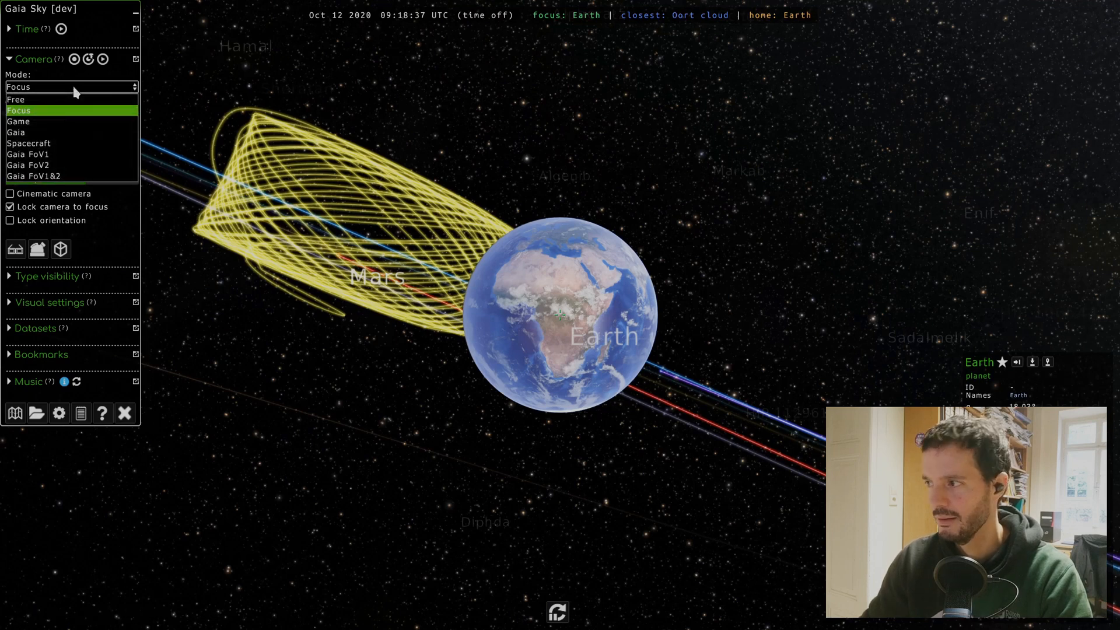
{"action": "mouse_move", "coordinate": [29, 143]}
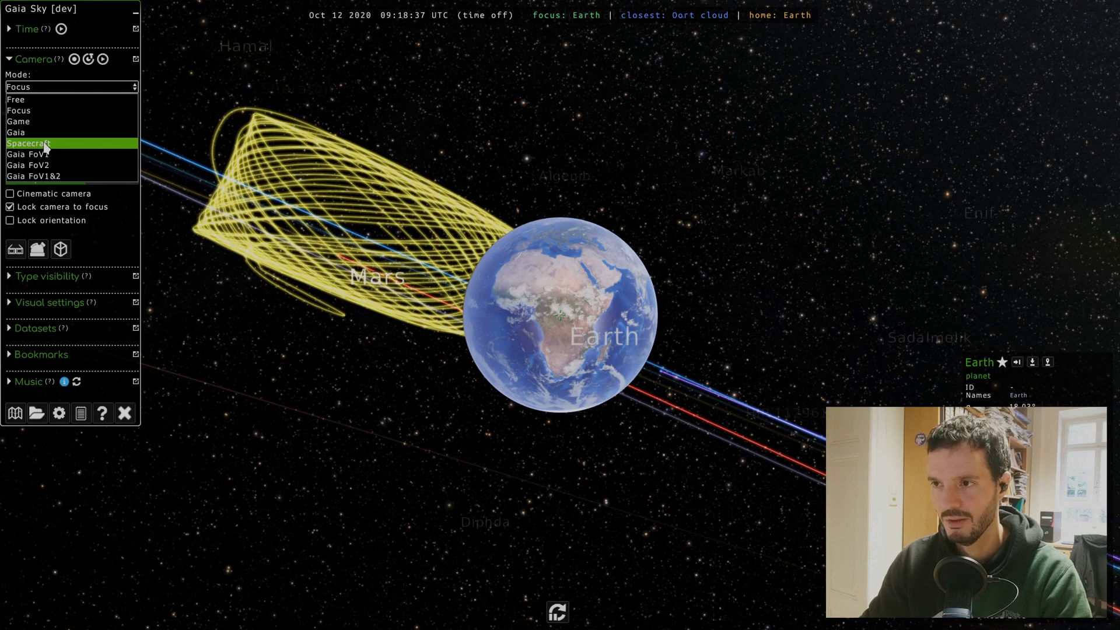
{"action": "left_click", "coordinate": [29, 143]}
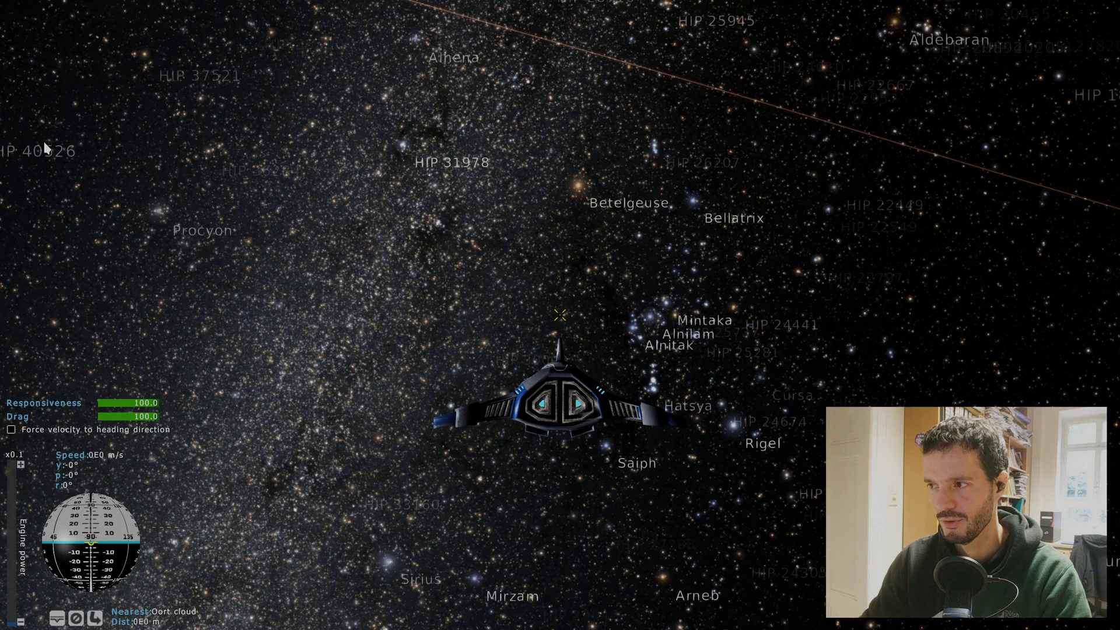
{"action": "mouse_move", "coordinate": [511, 319]}
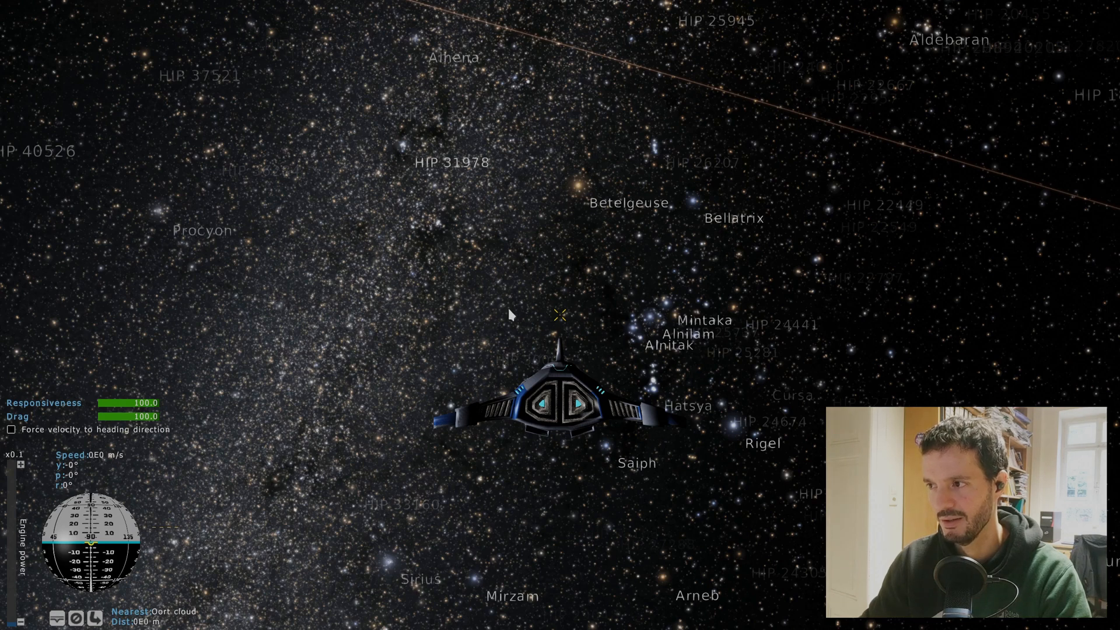
{"action": "mouse_move", "coordinate": [383, 332]}
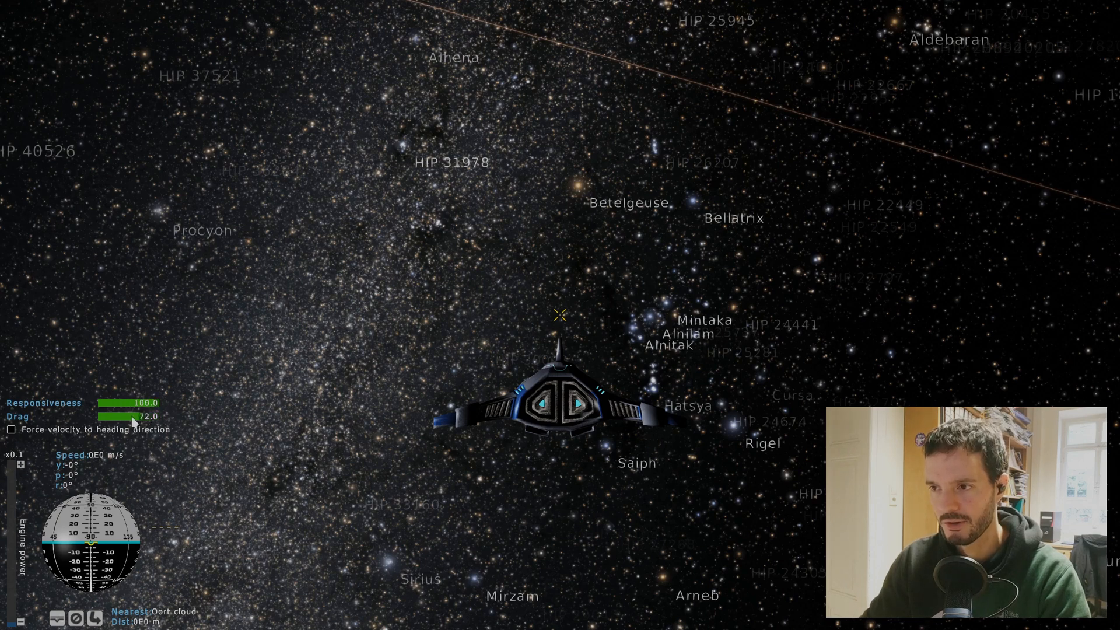
Lower the spacecraft Drag value and turn the ship to one side.
{"action": "left_click_drag", "start_coordinate": [132, 416], "coordinate": [158, 416]}
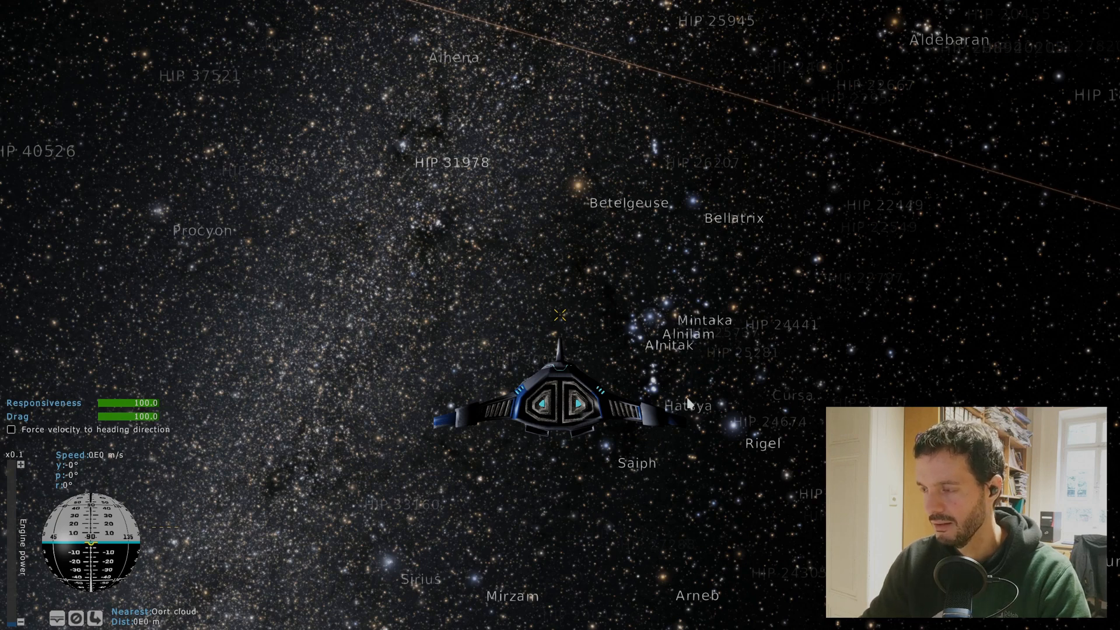
{"action": "mouse_move", "coordinate": [654, 409]}
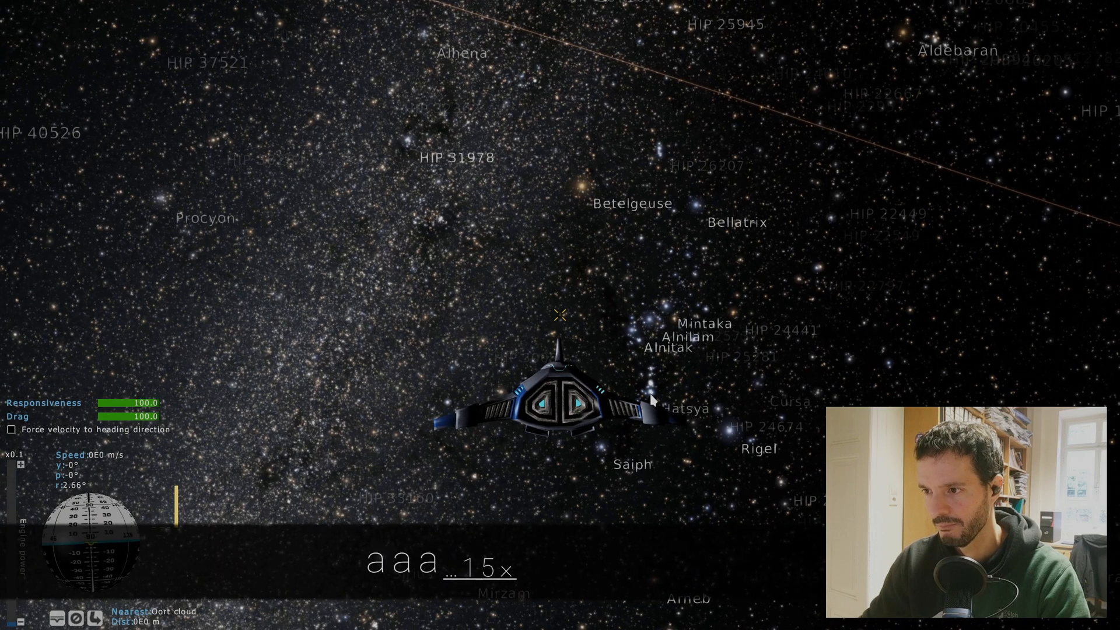
{"action": "key", "text": "d"}
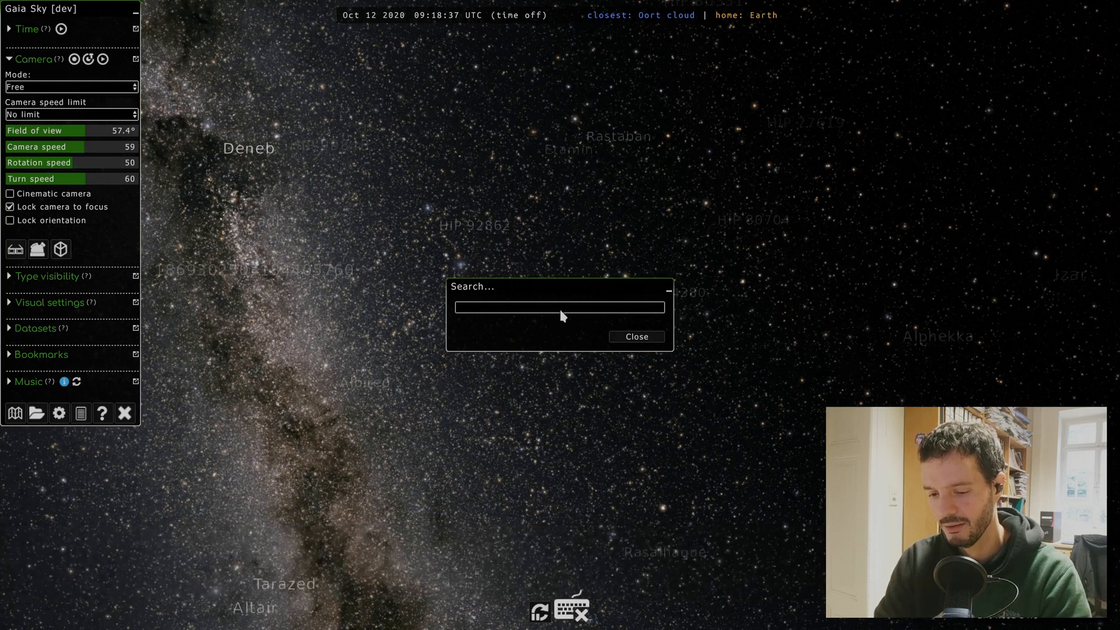
Search 'spacecraft' to focus the camera on it and orbit around it.
{"action": "type", "text": "space"}
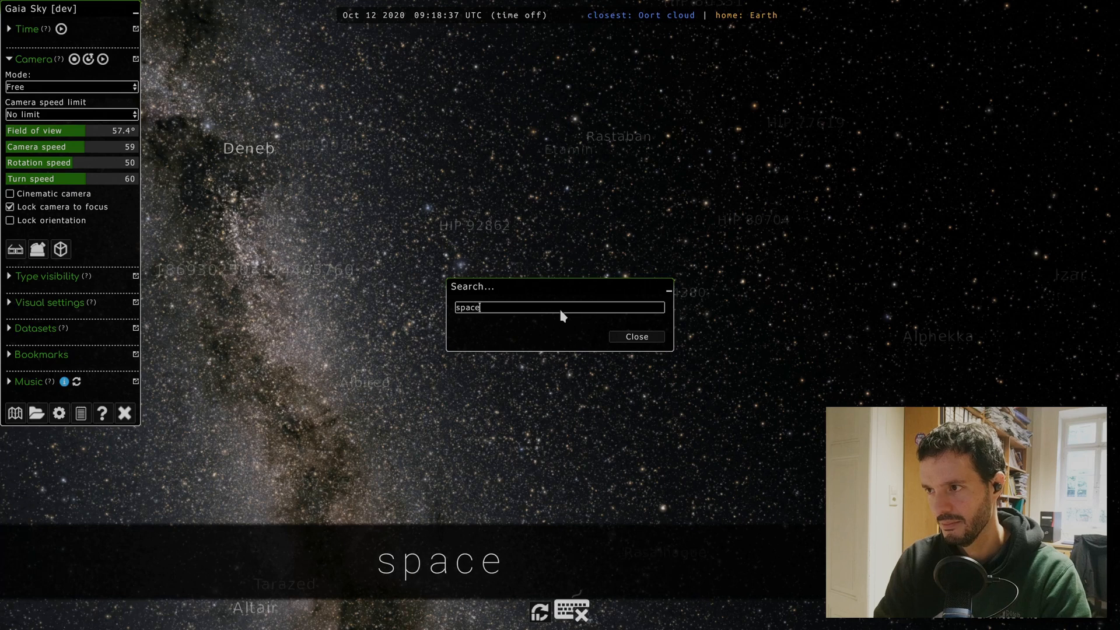
{"action": "type", "text": "craft"}
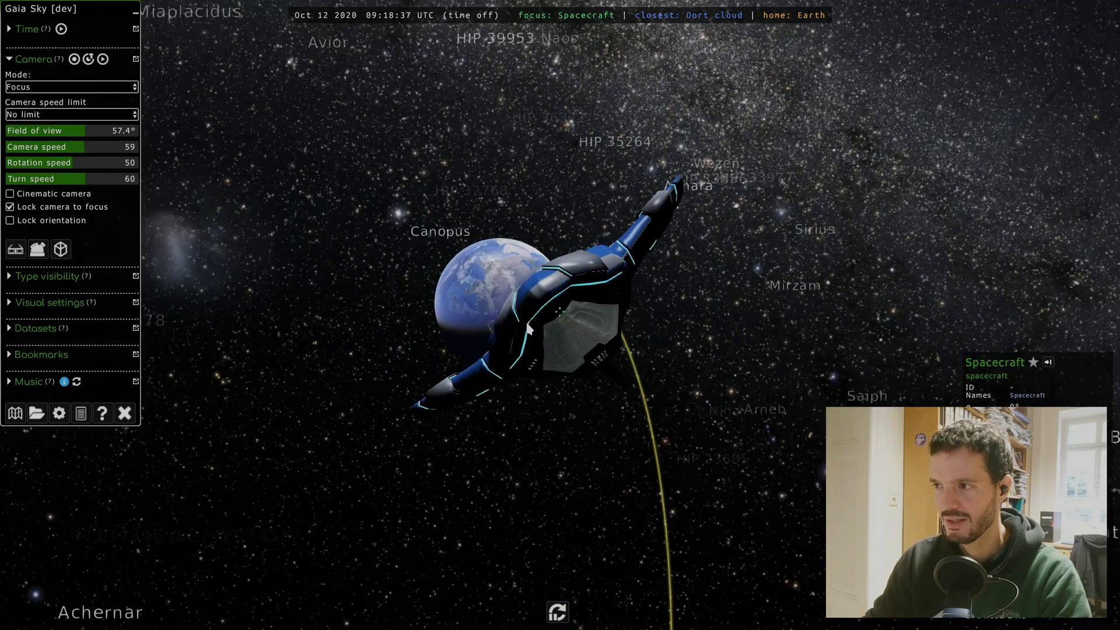
{"action": "left_click_drag", "start_coordinate": [529, 327], "coordinate": [661, 342]}
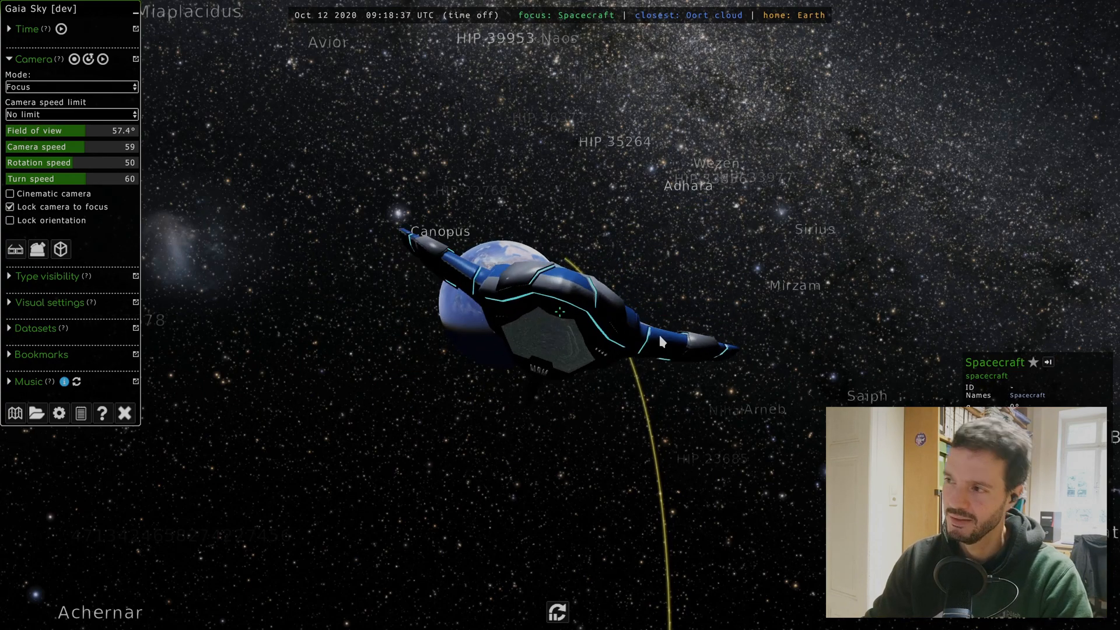